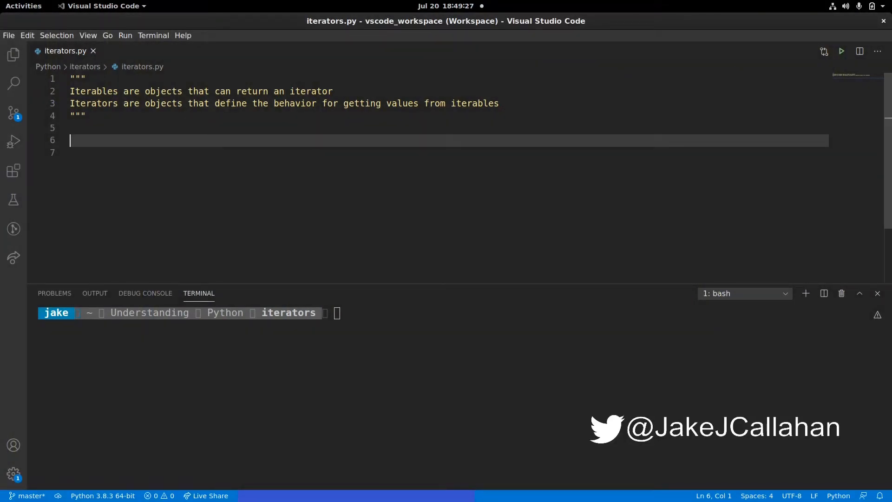
# Define basic_list = [1, 2, 3, 4, 5] in iterators.py.
pyautogui.write('basic')
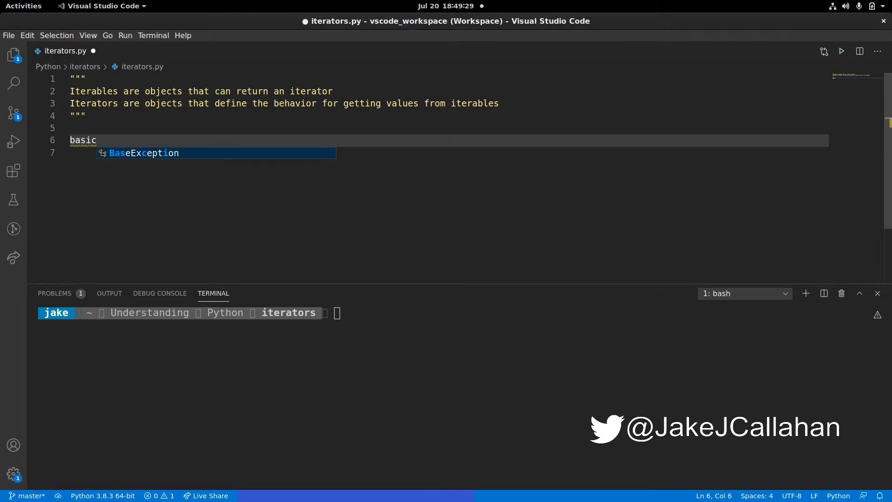
pyautogui.write('list =')
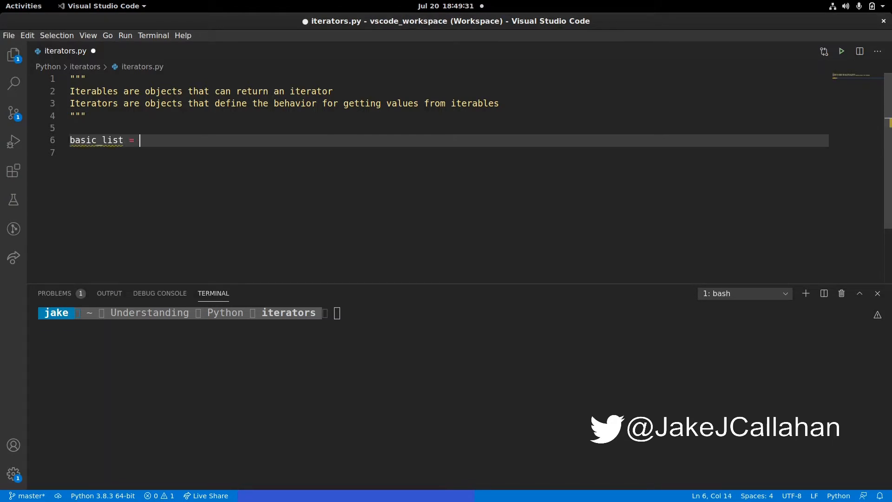
pyautogui.write('[]')
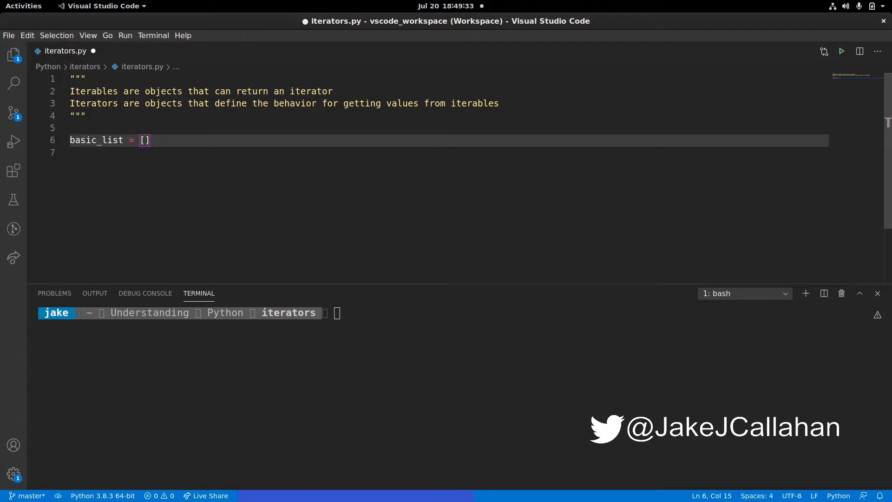
pyautogui.write('1, 2, 3')
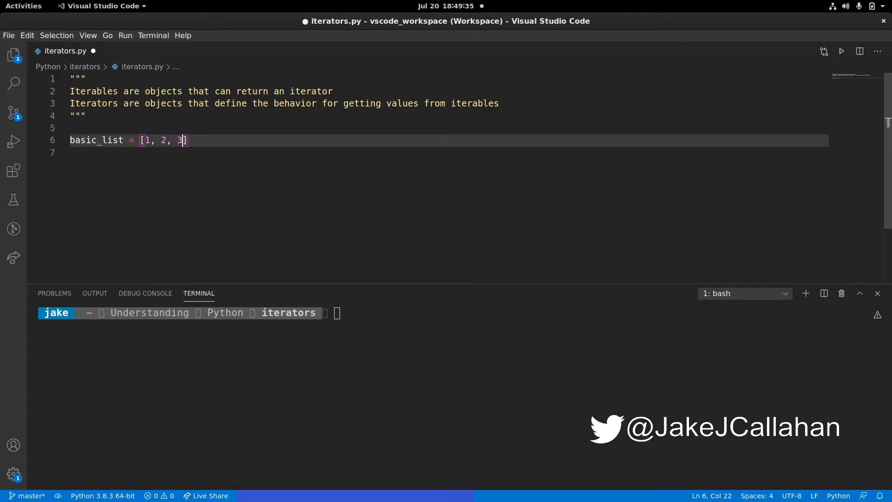
pyautogui.write(', 4, 5')
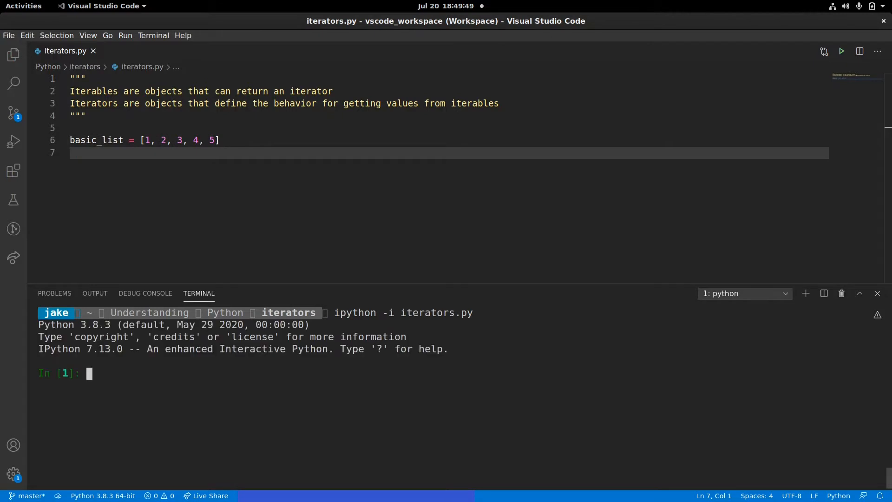
# Evaluate basic_list and dir(basic_list) in IPython and review the attribute listing.
pyautogui.write('basic')
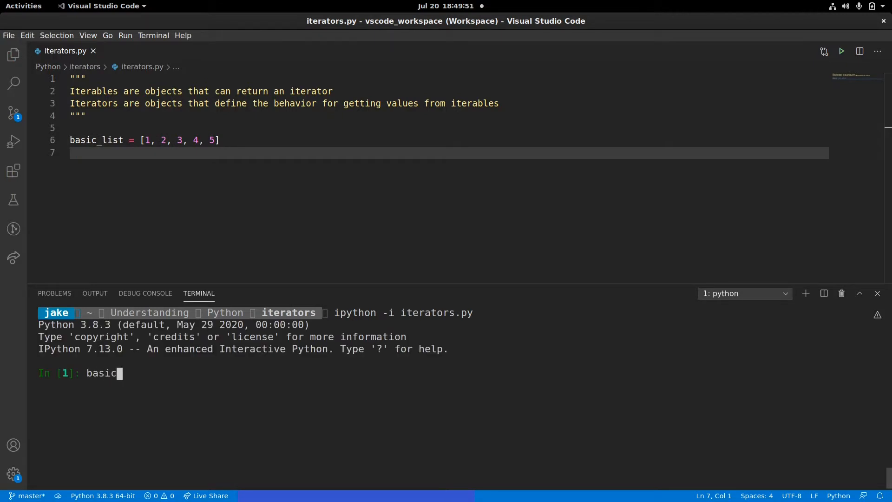
pyautogui.press('Return')
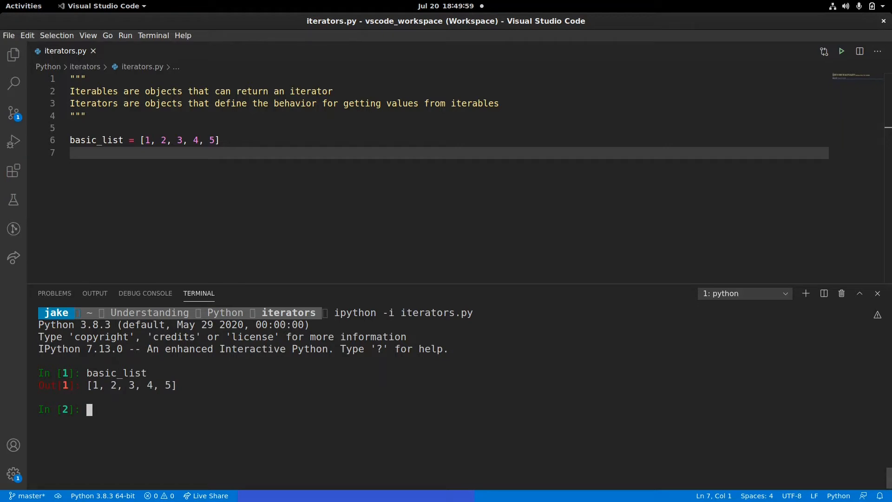
pyautogui.write('dir(')
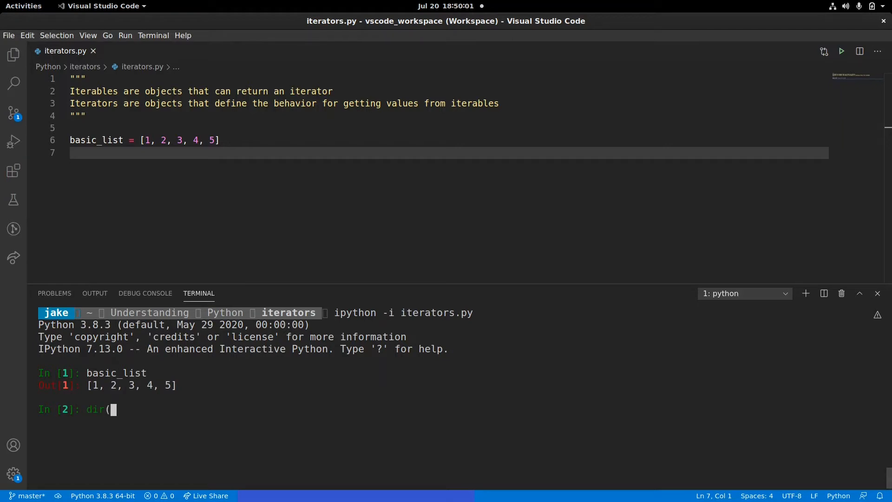
pyautogui.write('basic_list')
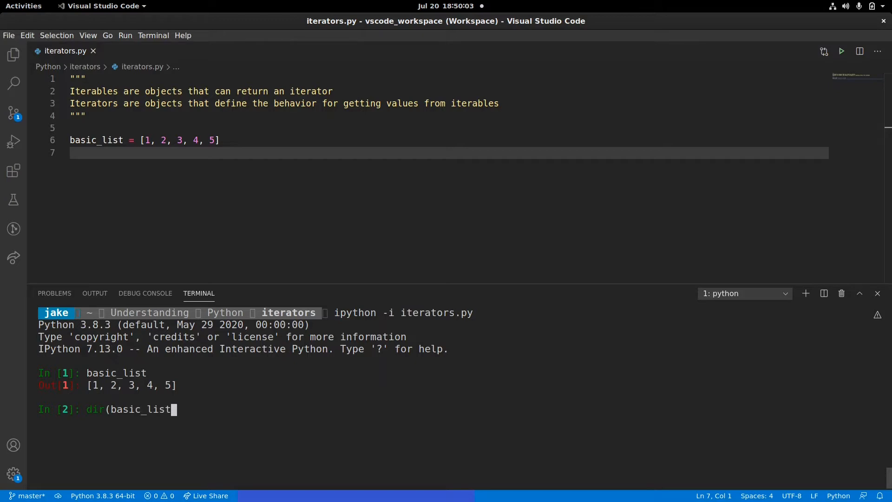
pyautogui.press('Return')
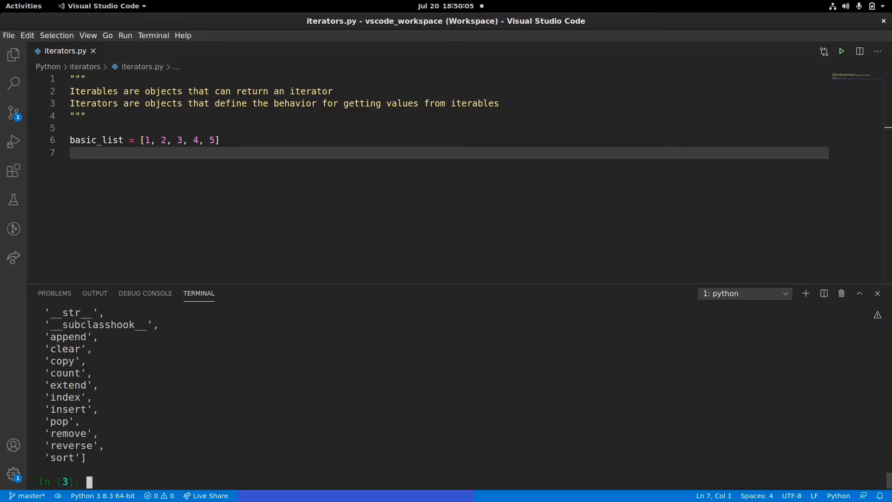
pyautogui.scroll(3)
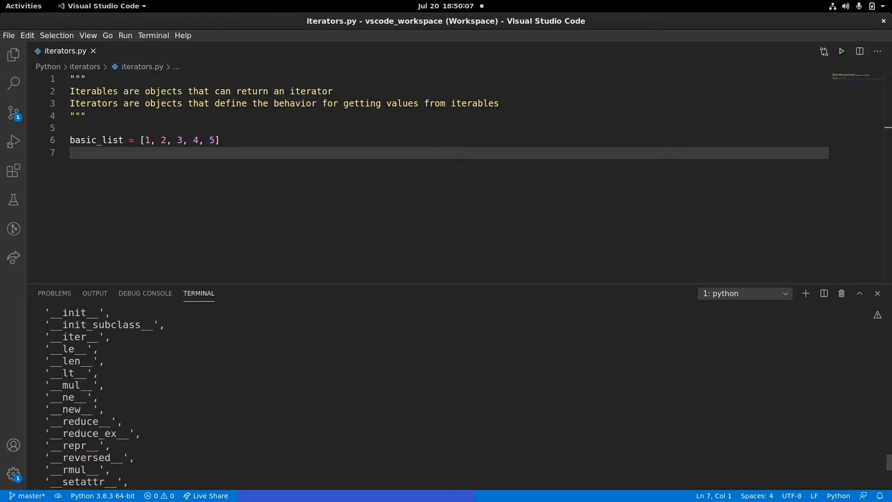
pyautogui.doubleClick(71, 336)
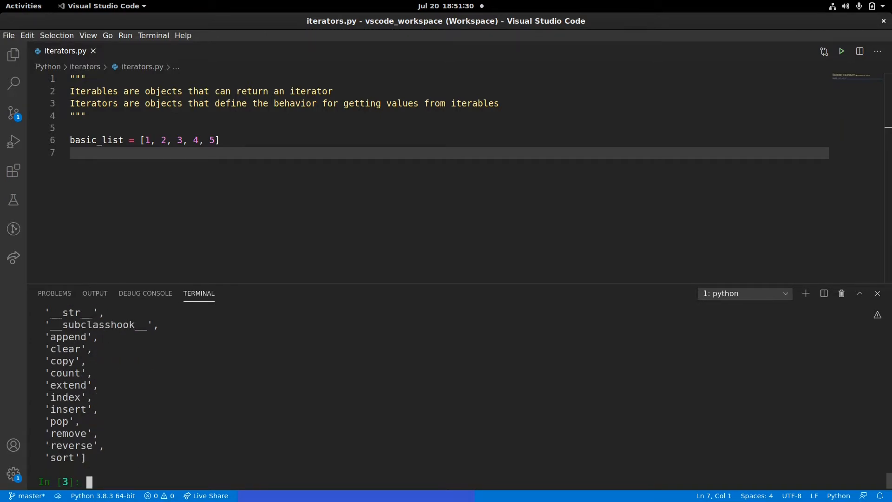
# Run basic_list.__iter__() and iter(basic_list), each returning a list_iterator.
pyautogui.write('bas')
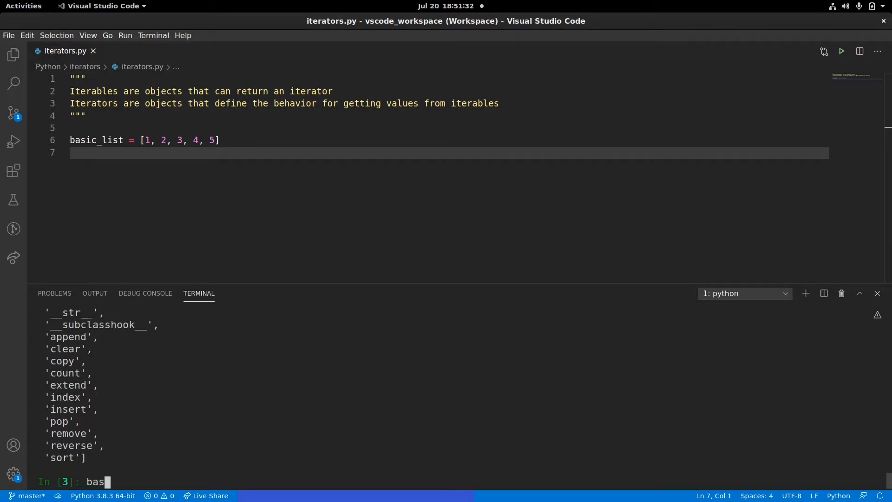
pyautogui.write('ic_list')
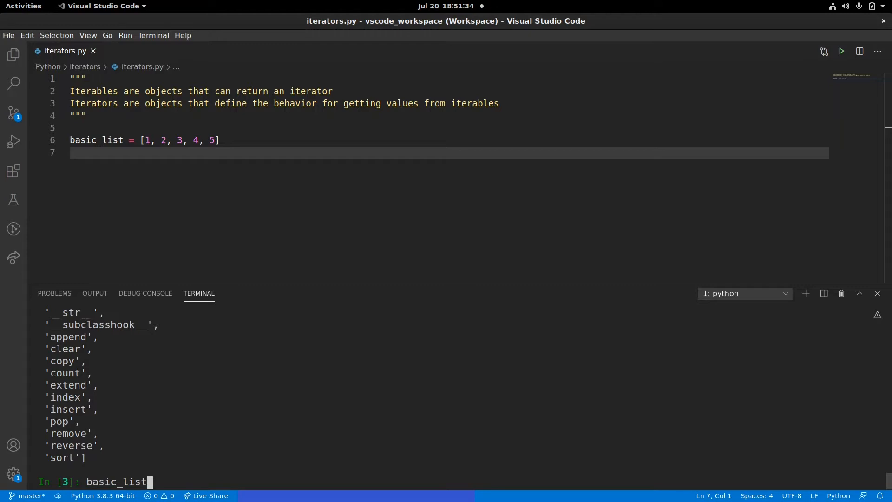
pyautogui.write('.__iter__')
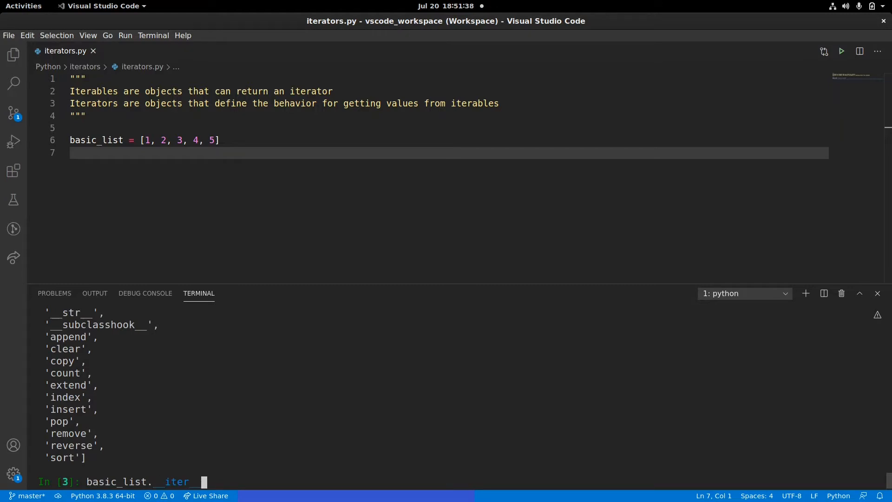
pyautogui.press('Return')
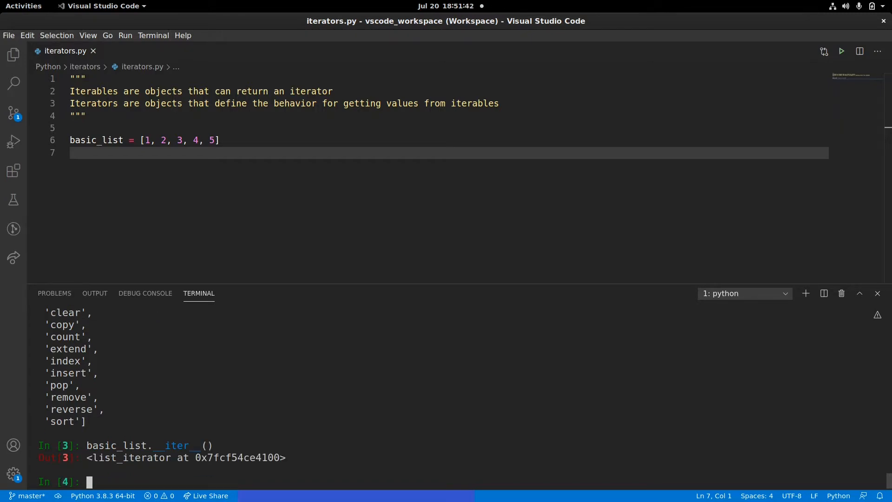
pyautogui.write('iter(')
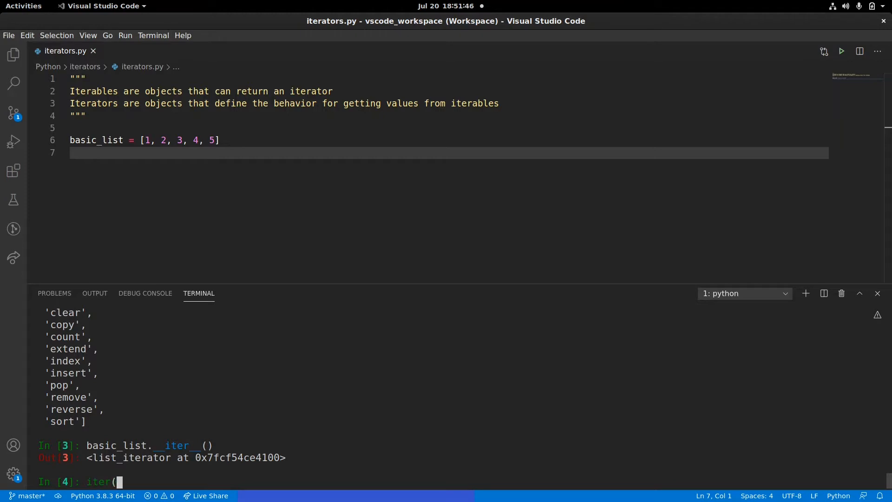
pyautogui.write('basic_list)')
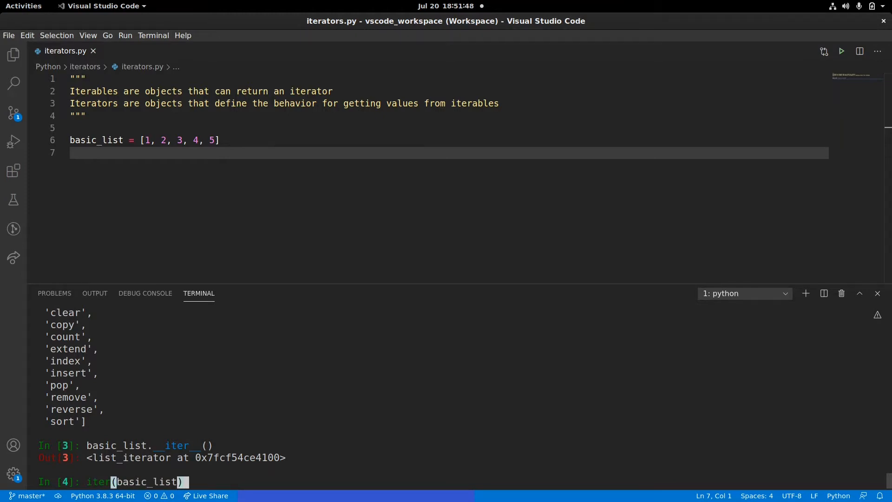
pyautogui.press('Return')
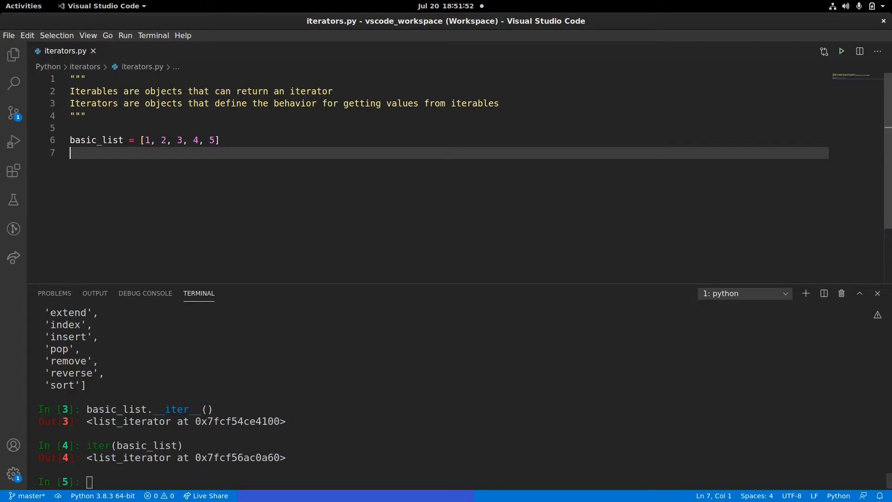
# Add basic_iter = iter(basic_list) to the script and restart IPython on it.
pyautogui.write('basic')
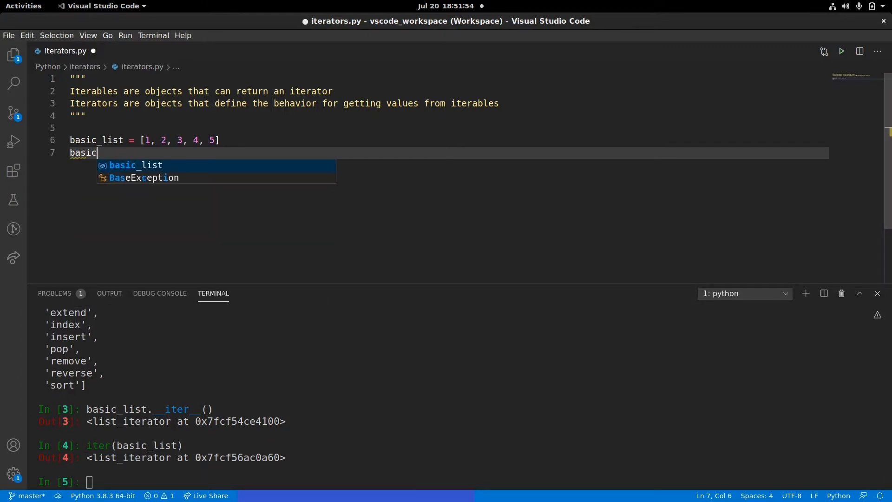
pyautogui.write('_iter =')
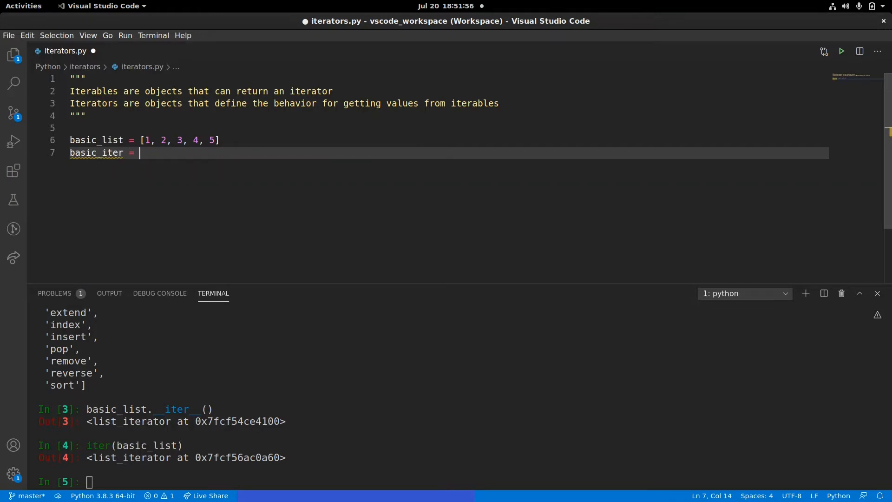
pyautogui.write('iter(basic_list')
pyautogui.click(457, 481)
pyautogui.write('ipython -i iterators.py')
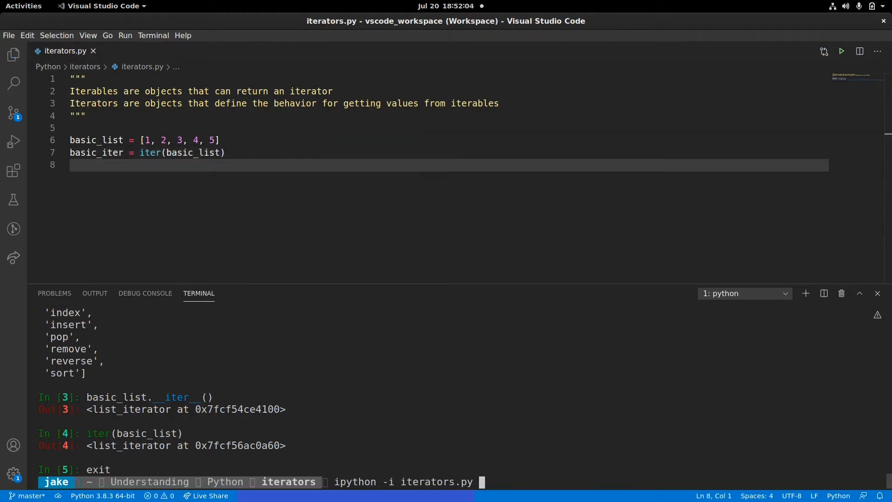
pyautogui.press('Return')
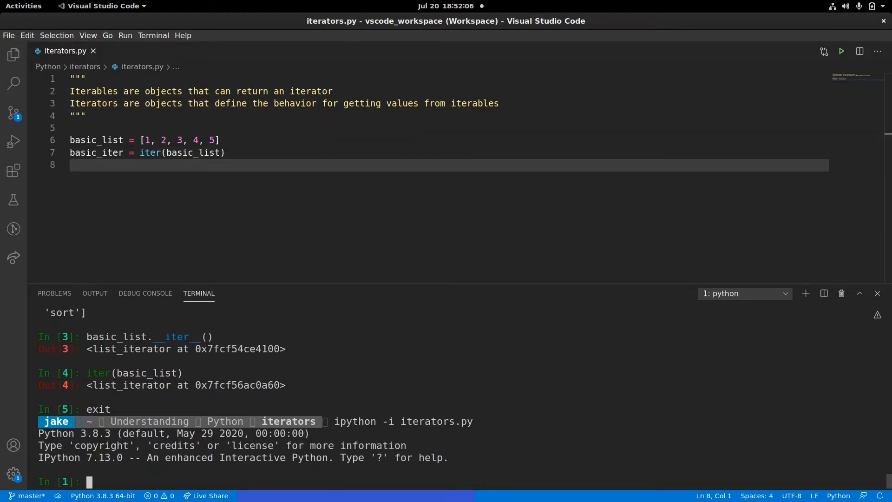
# Evaluate basic_iter and type(basic_iter), showing a list_iterator.
pyautogui.write('basic_i')
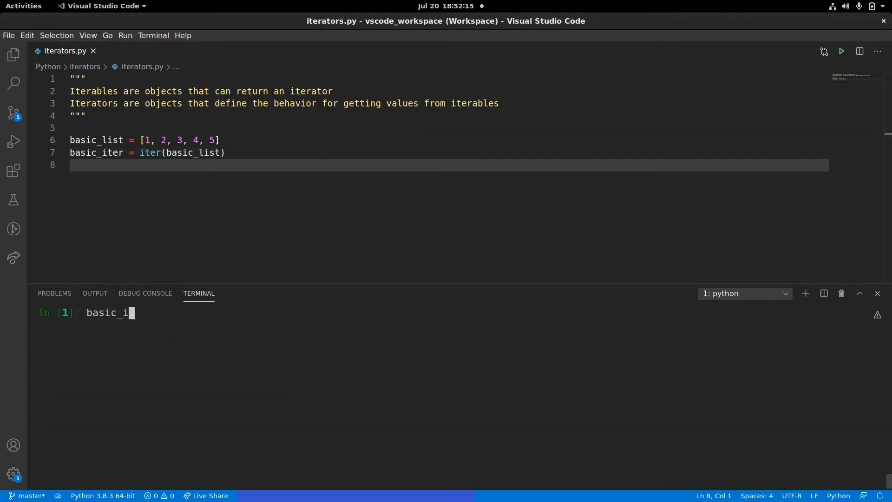
pyautogui.press('Return')
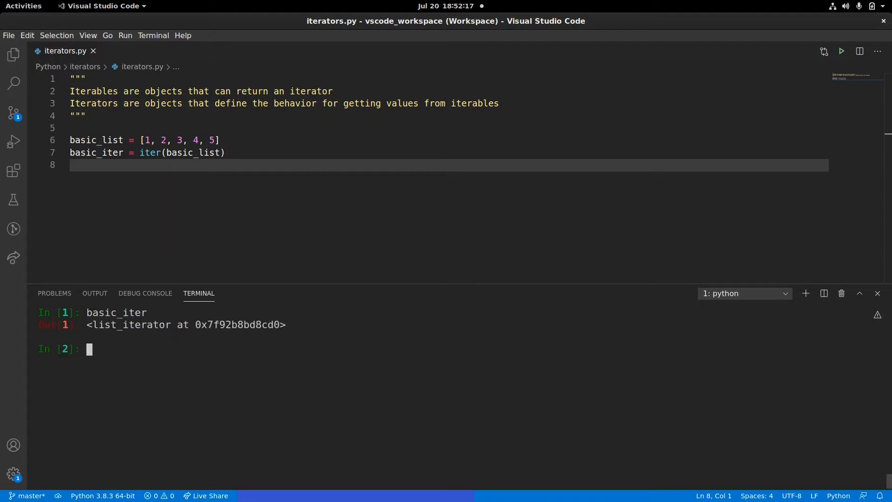
pyautogui.write('type(')
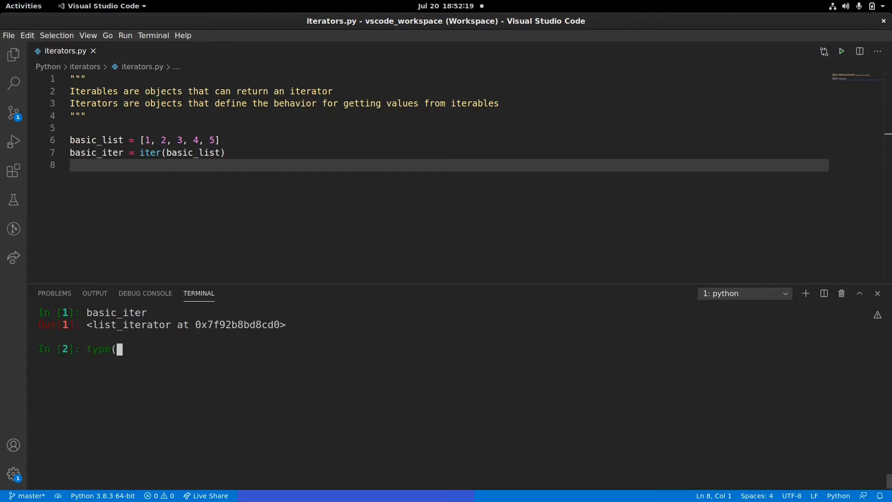
pyautogui.write('basic_')
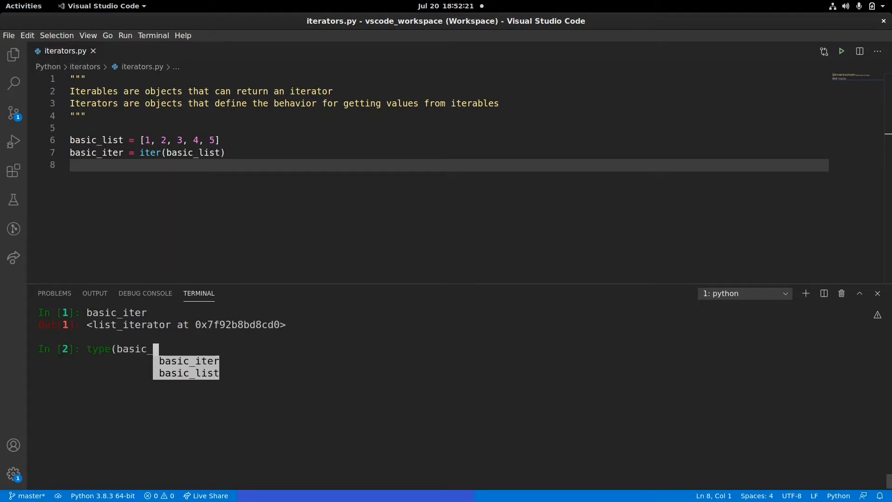
pyautogui.press('Return')
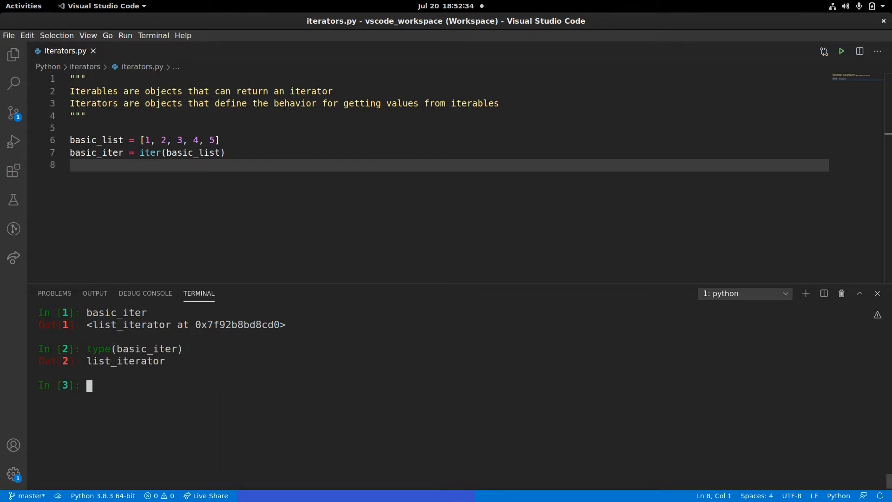
# Run type(basic_list) to confirm it is a plain list.
pyautogui.write('type')
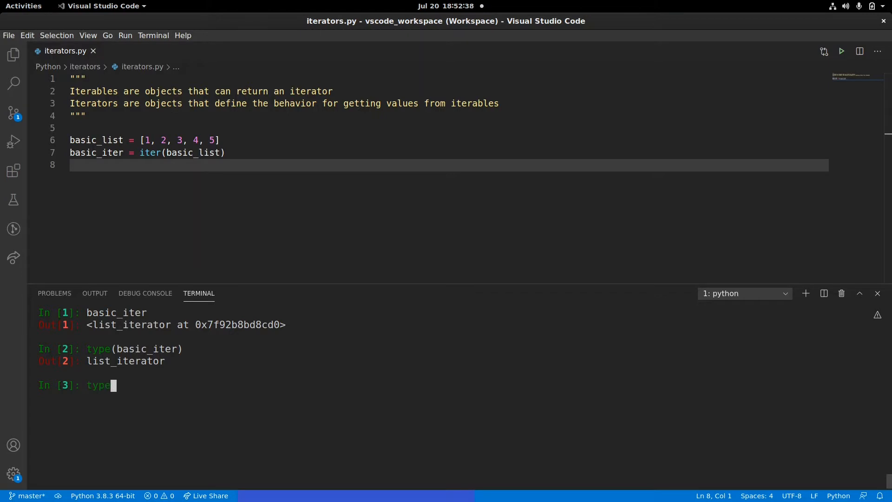
pyautogui.write('(basic')
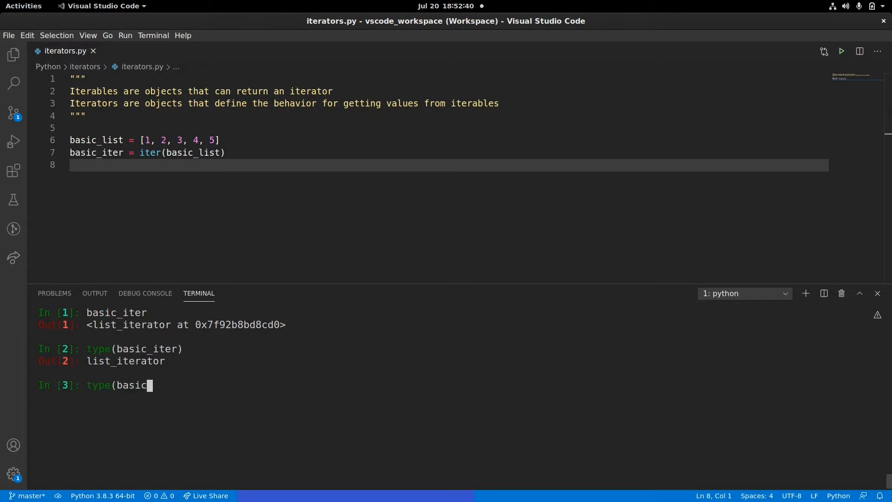
pyautogui.write('_list)')
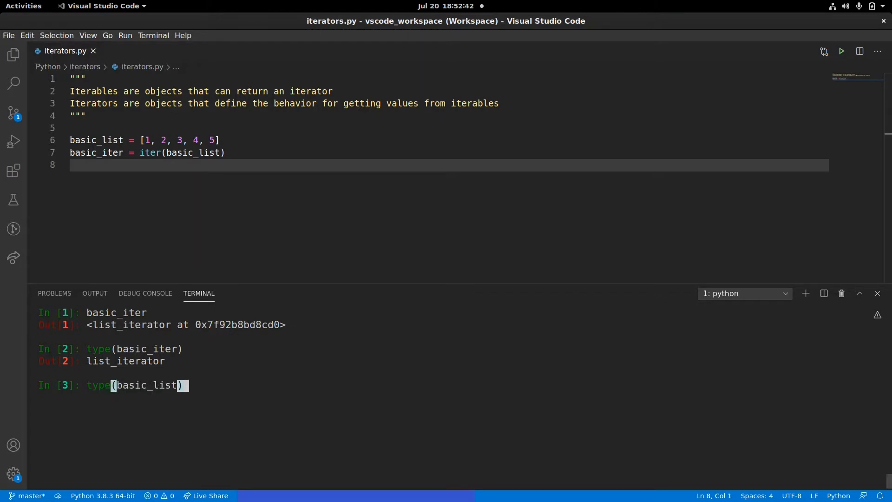
pyautogui.press('Return')
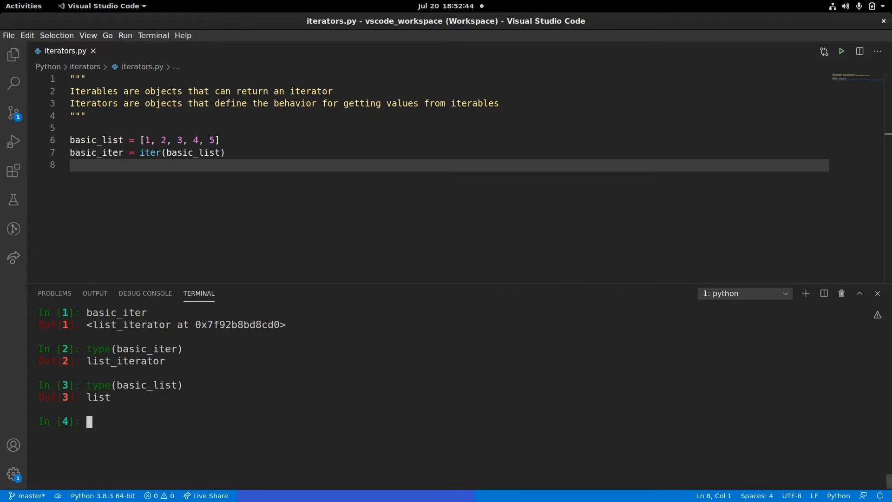
# Run dir(basic_iter) to list iterator attributes like __next__ and __length_hint__.
pyautogui.write('dir')
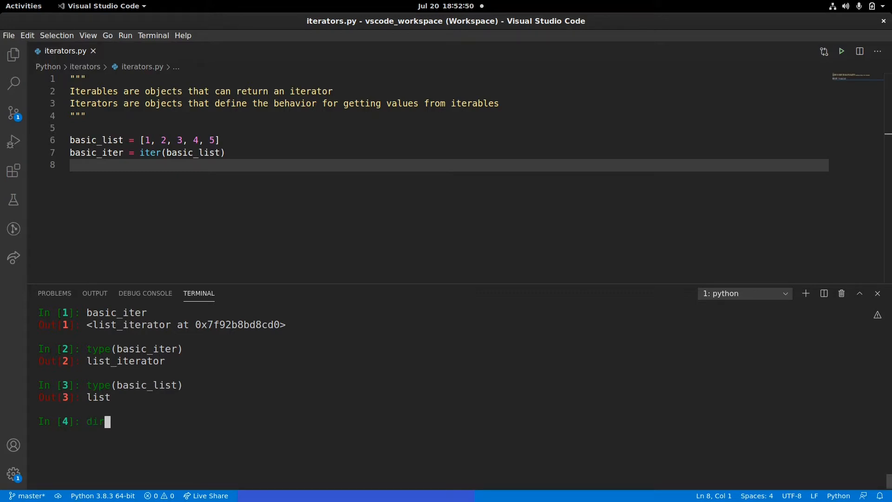
pyautogui.write('(')
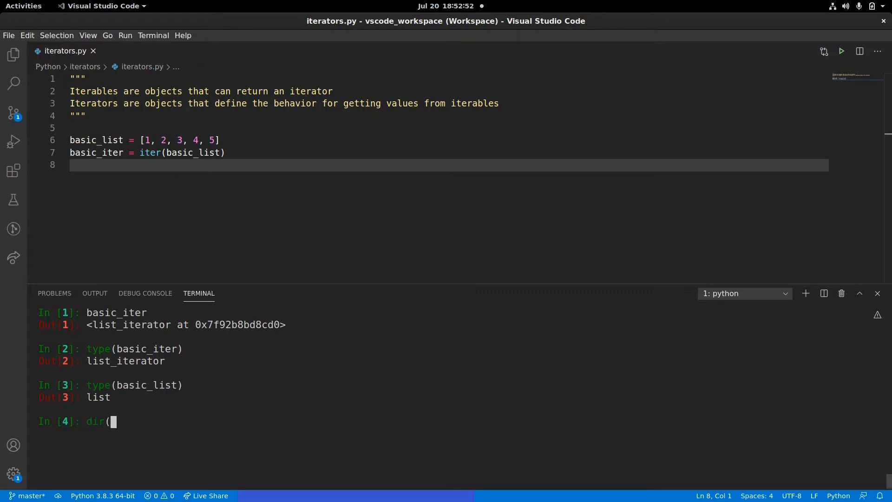
pyautogui.press('Return')
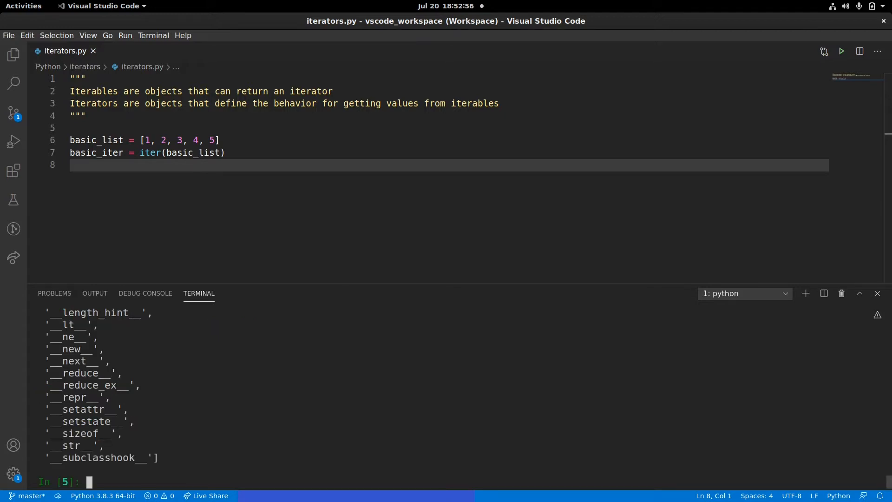
pyautogui.doubleClick(72, 360)
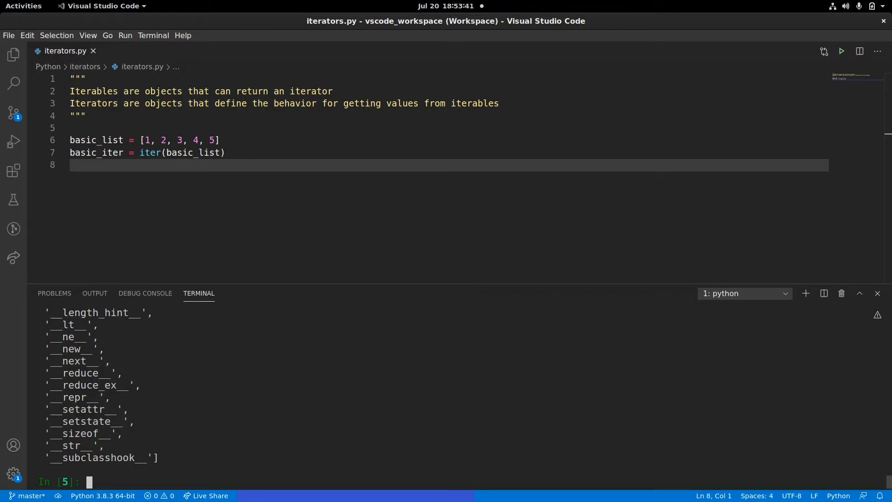
# Call basic_iter.__next__() to get the first value, 1.
pyautogui.write('basic_iter')
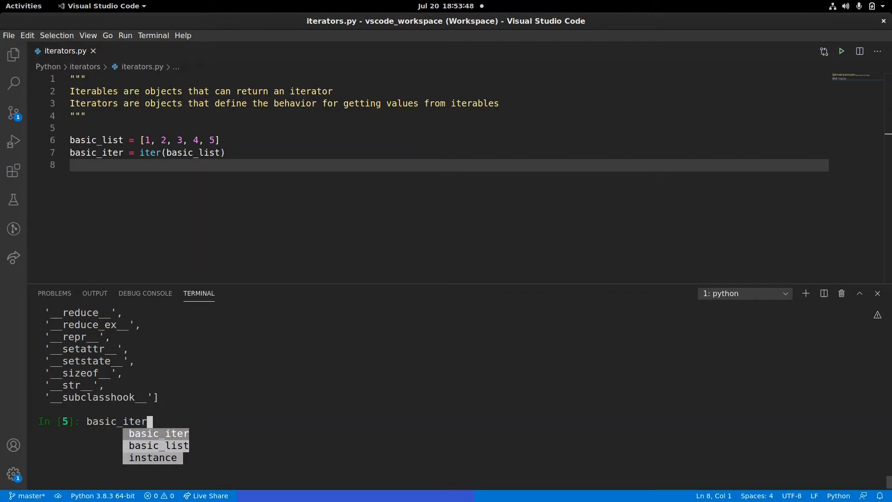
pyautogui.write('.')
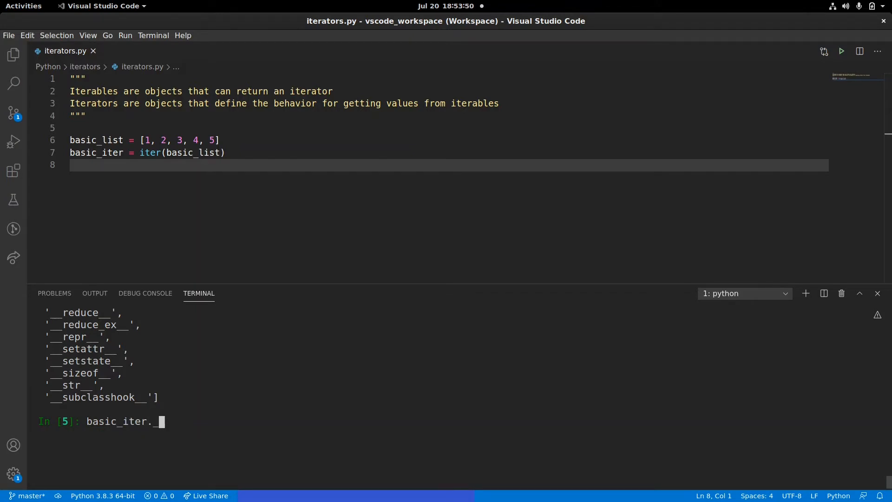
pyautogui.write('_')
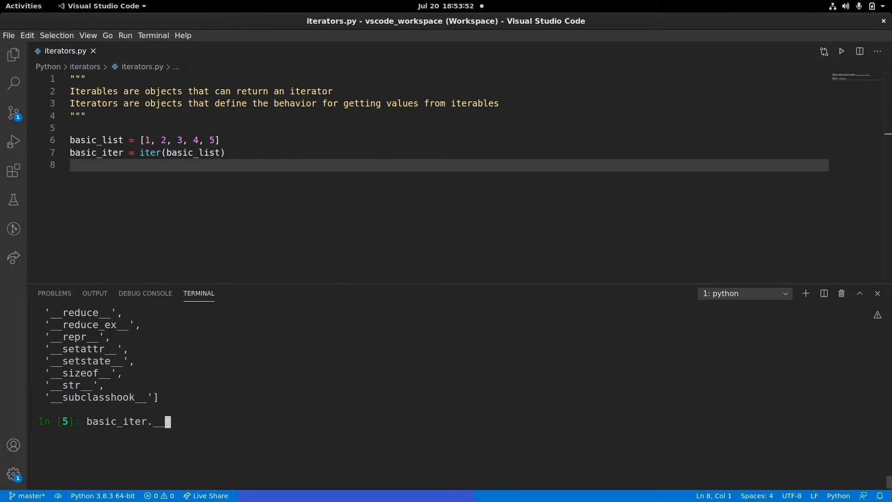
pyautogui.write('__next__()')
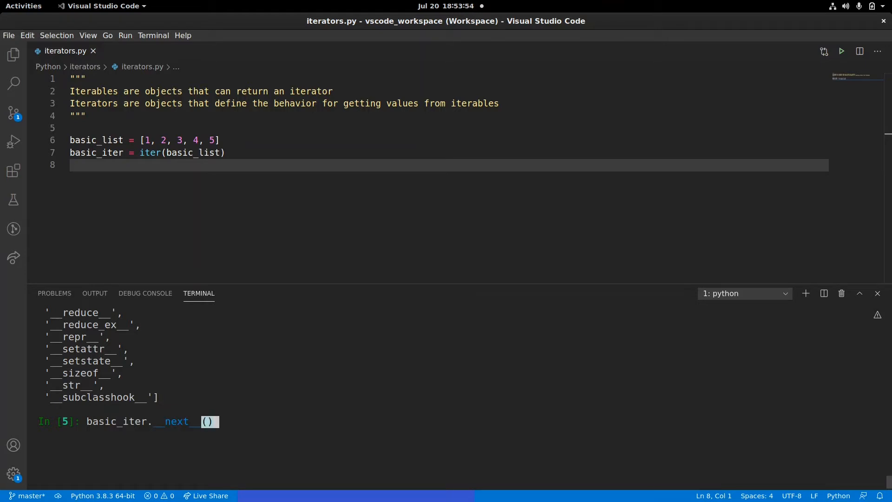
pyautogui.press('Return')
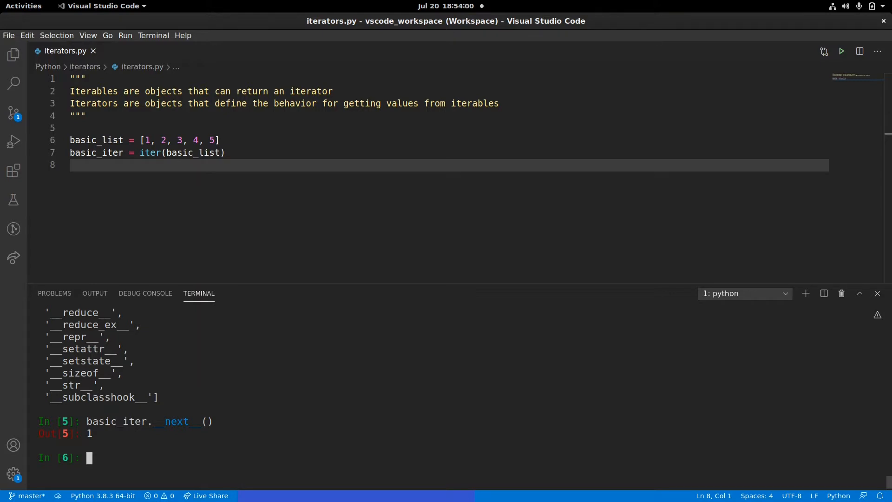
# Repeat next(basic_iter) through 5 and then a StopIteration error.
pyautogui.write('next')
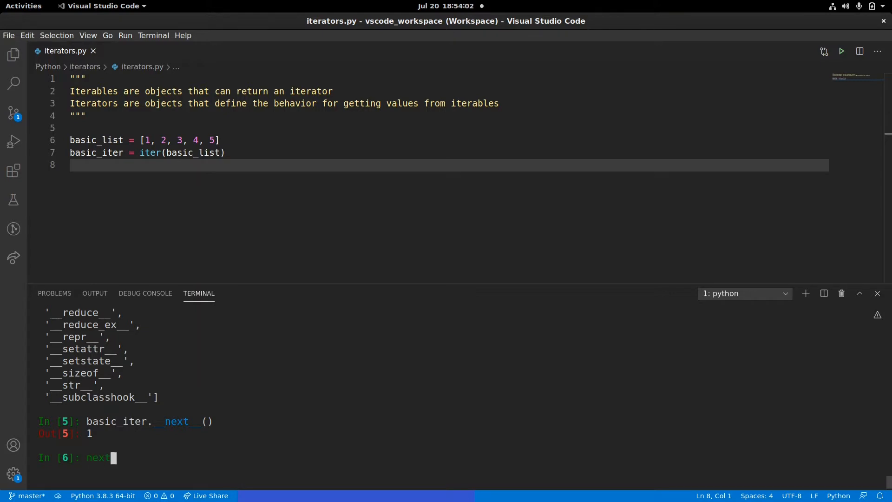
pyautogui.write('(bas')
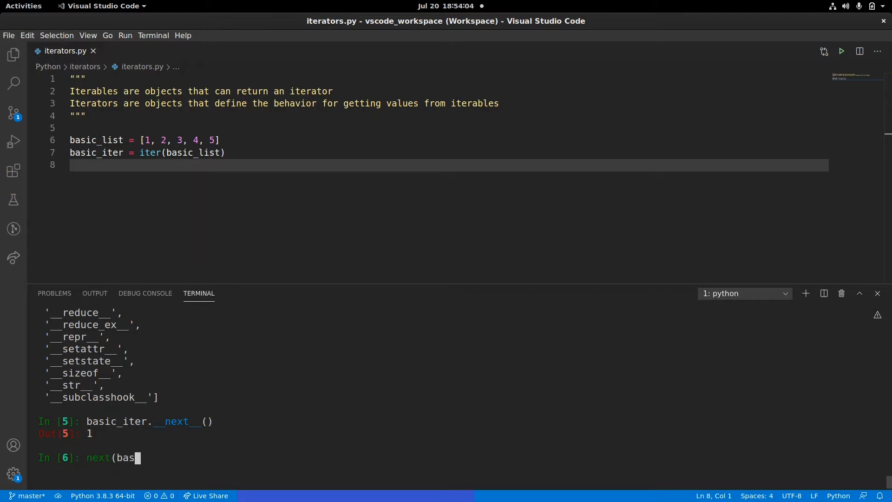
pyautogui.write('ic_iter)')
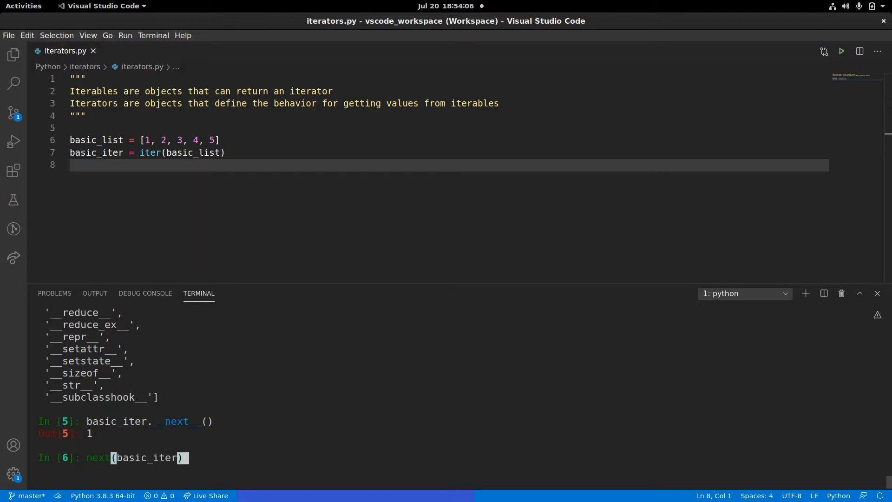
pyautogui.press('Return')
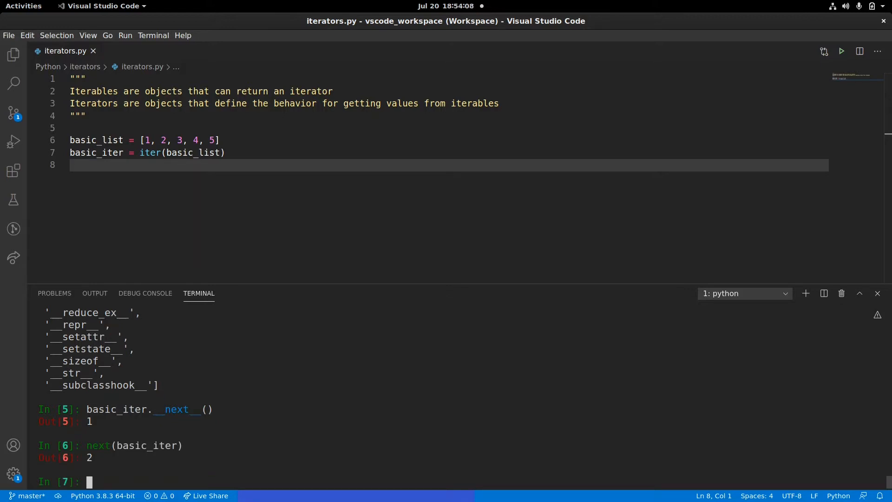
pyautogui.press('Return')
pyautogui.write('next(basic_iter)')
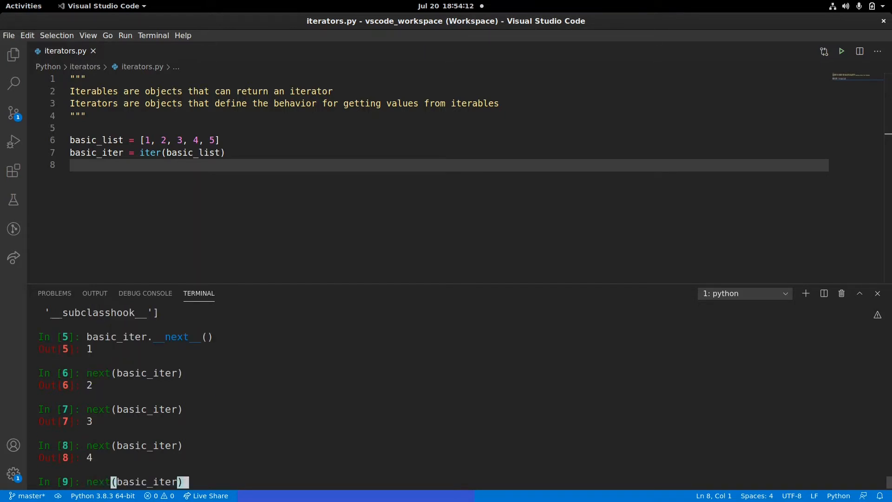
pyautogui.press('Return')
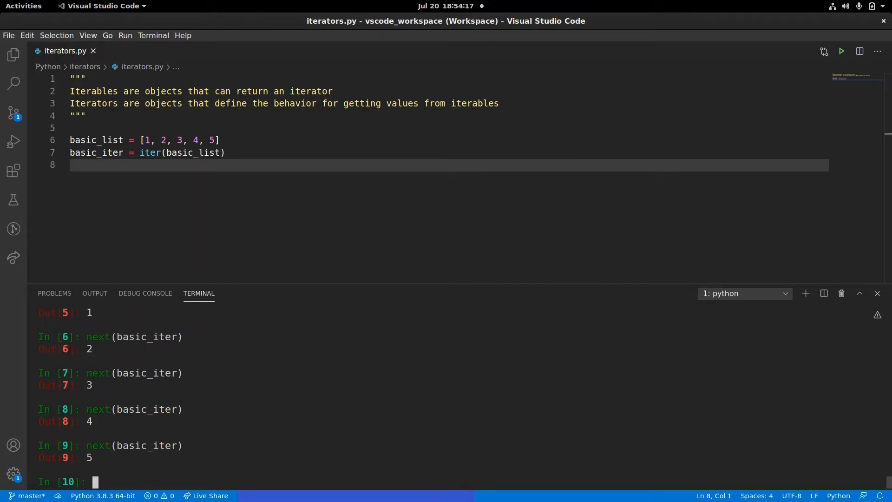
pyautogui.press('Return')
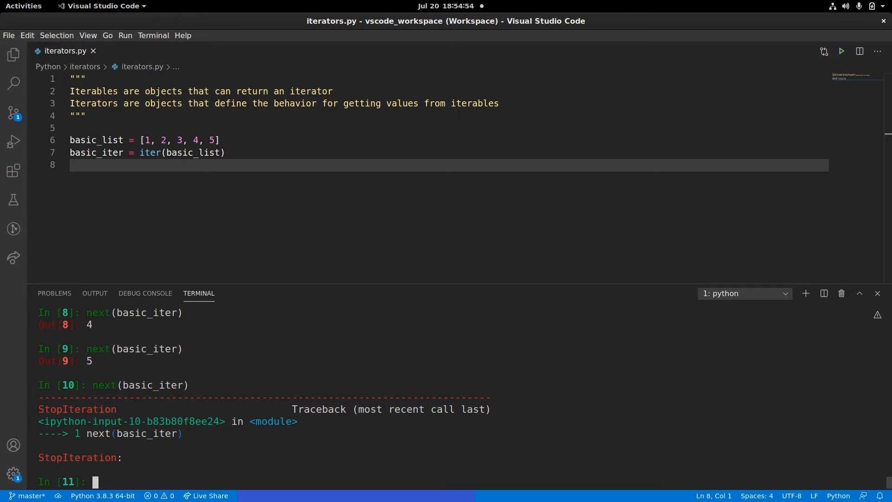
# Run next(basic_list) and review the resulting error output.
pyautogui.write('next(bas')
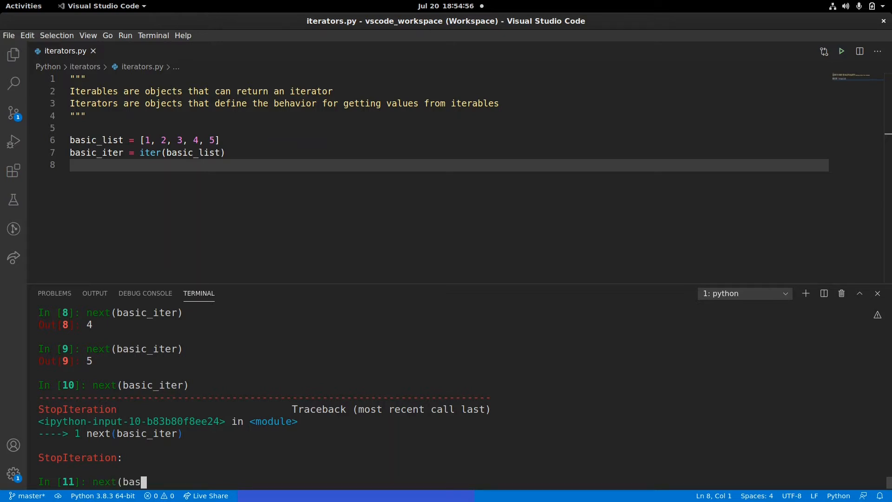
pyautogui.write('ic_list')
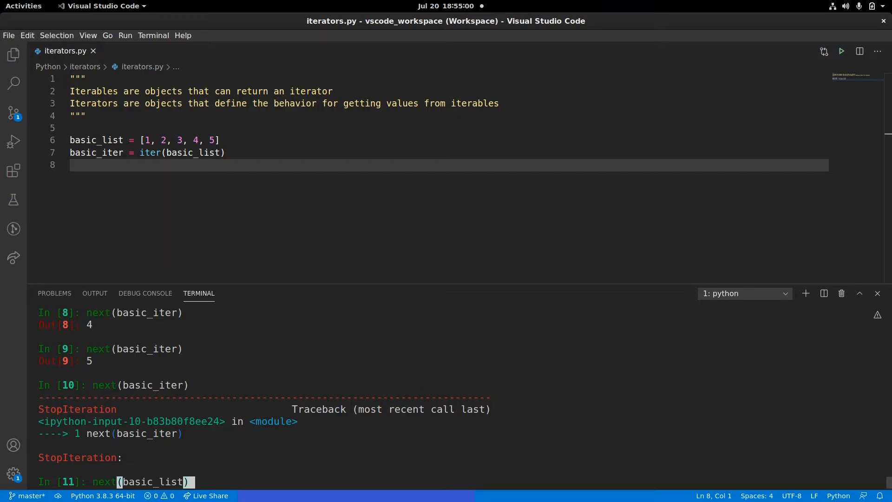
pyautogui.press('Return')
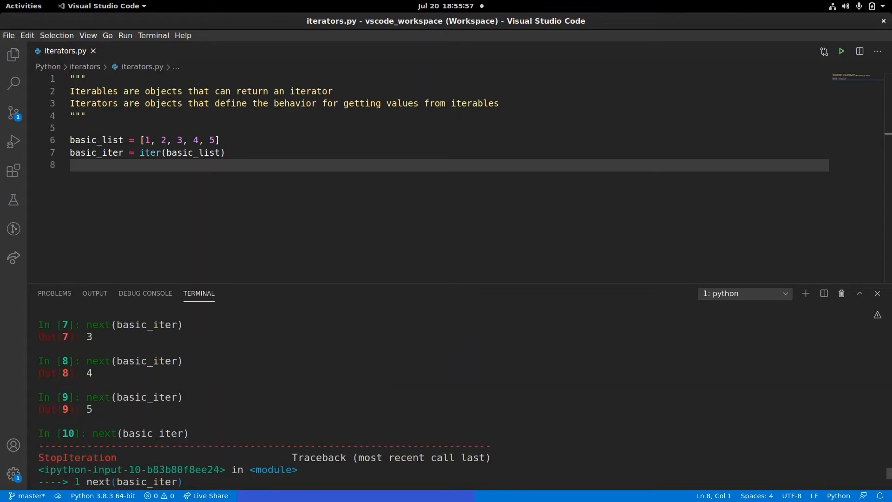
pyautogui.scroll(3)
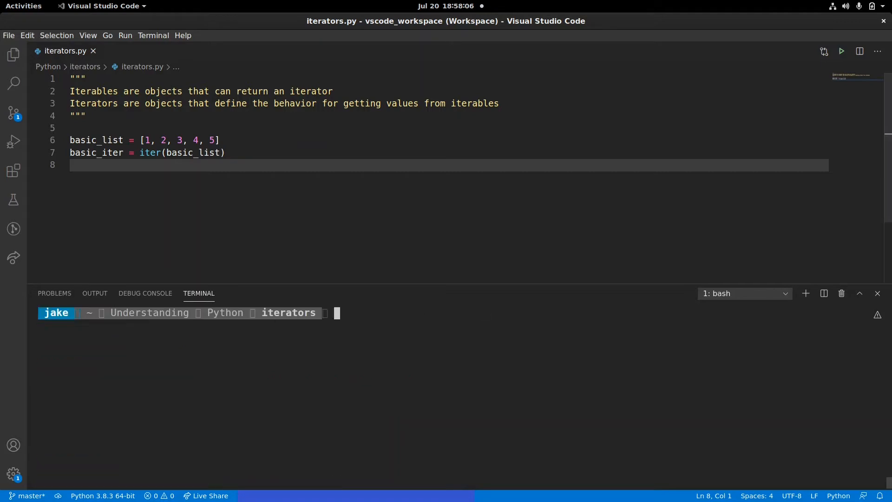
# Write class RandomLetters with __init__(self, count=10) storing self.count = count.
pyautogui.write('class')
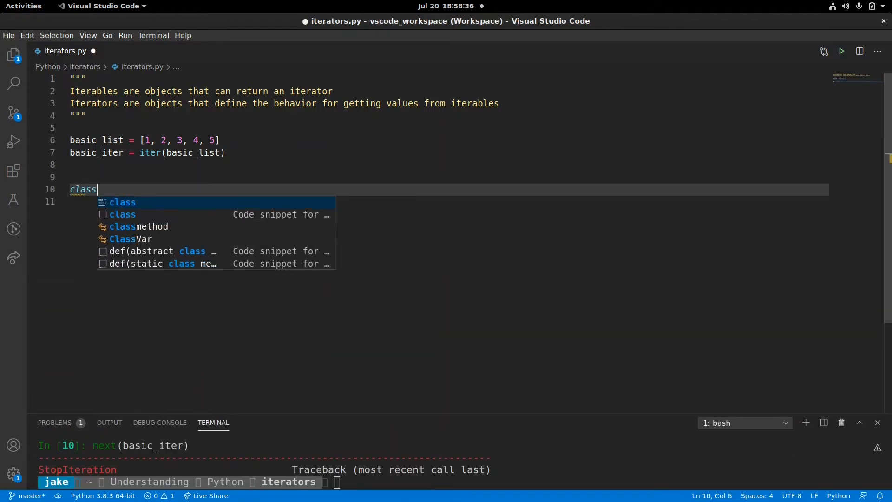
pyautogui.write('RandomLet')
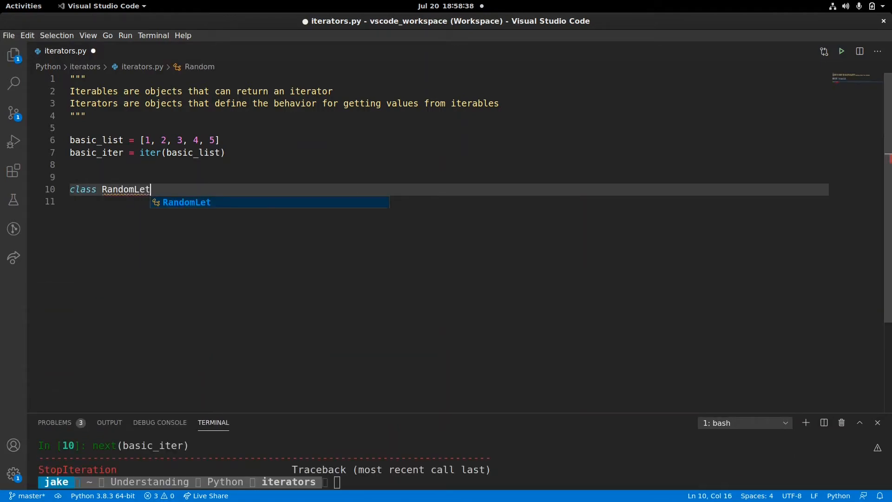
pyautogui.write('ters:')
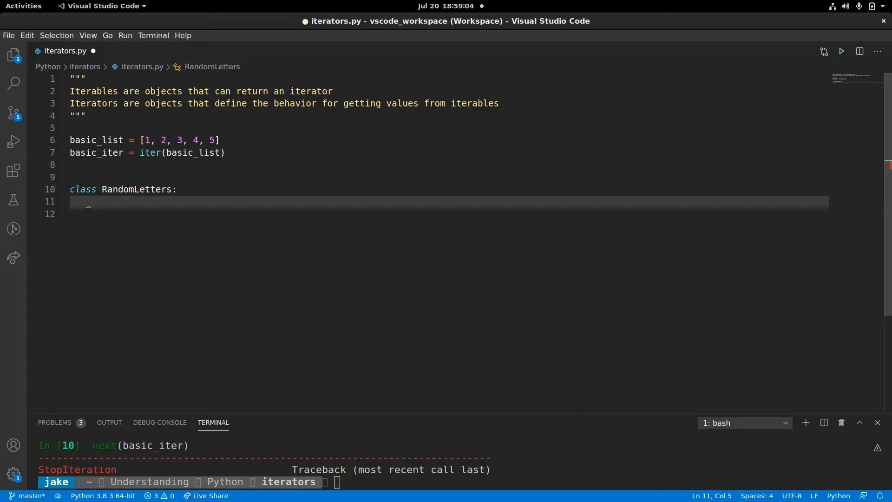
pyautogui.write('def __init__(self,')
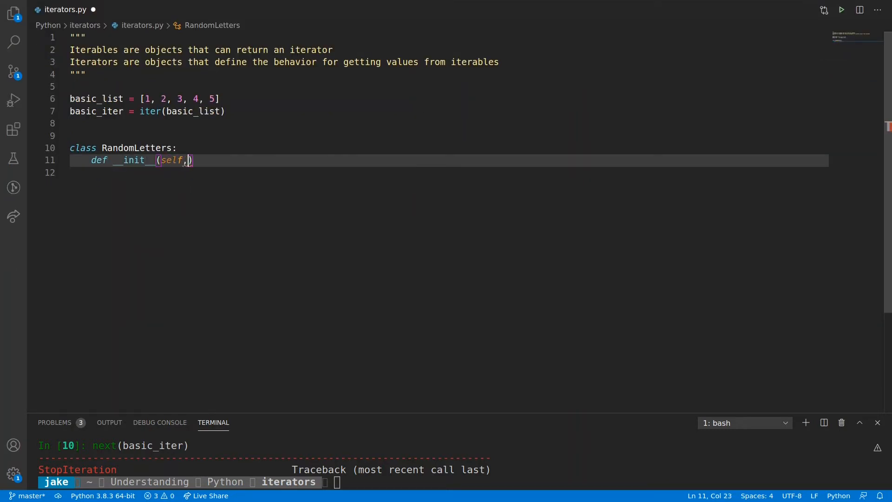
pyautogui.write('" "')
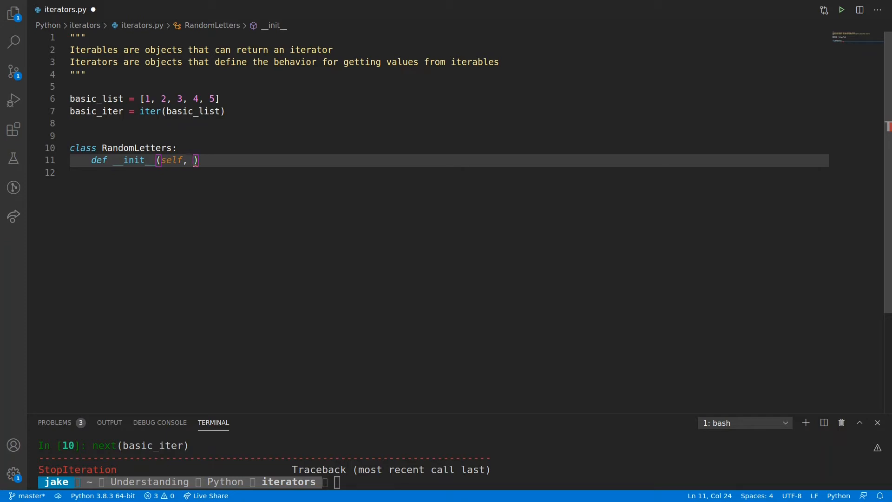
pyautogui.write('count=10')
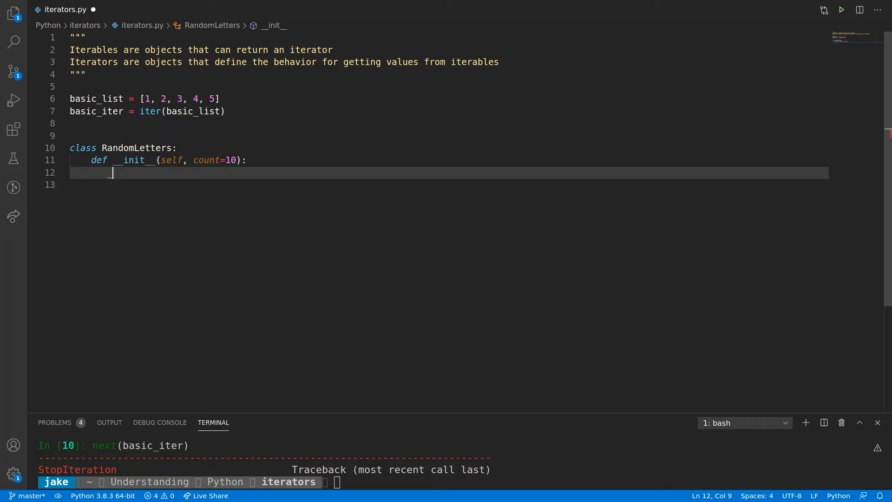
pyautogui.write('sel')
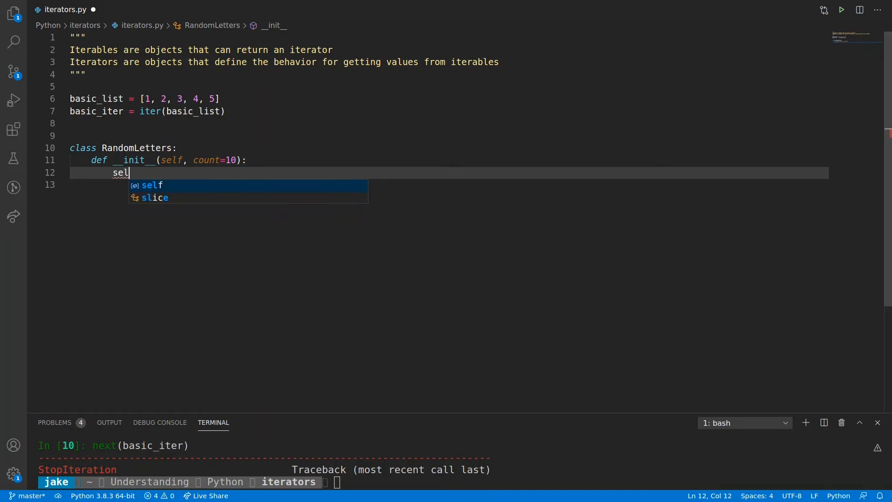
pyautogui.write('f.count = count')
pyautogui.write('def ')
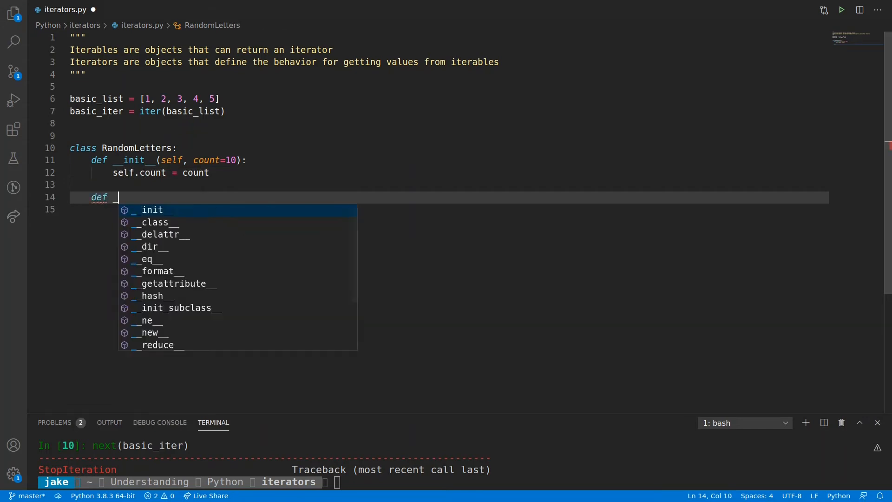
# Write def __iter__(self): setting self.i = 0.
pyautogui.write('__iter')
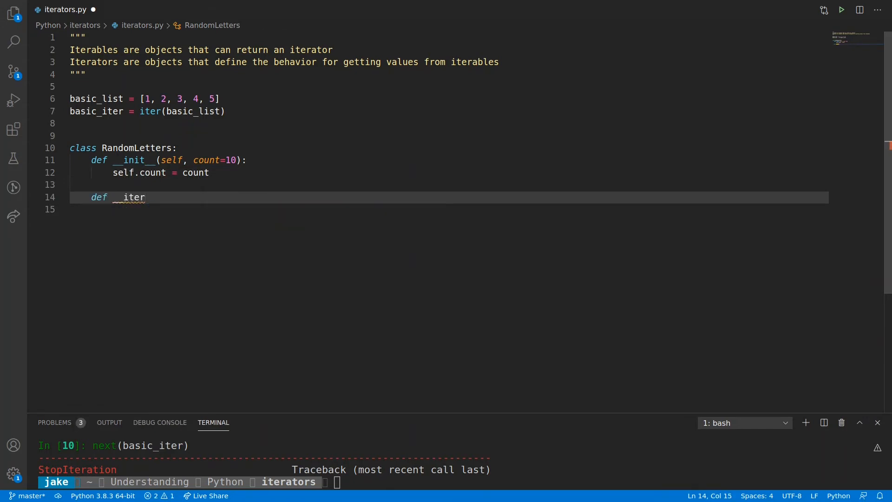
pyautogui.write('(self')
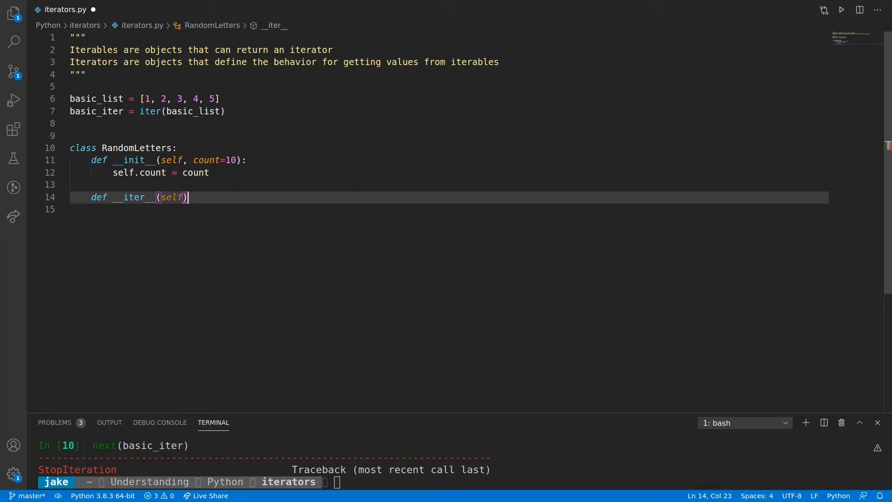
pyautogui.write(':')
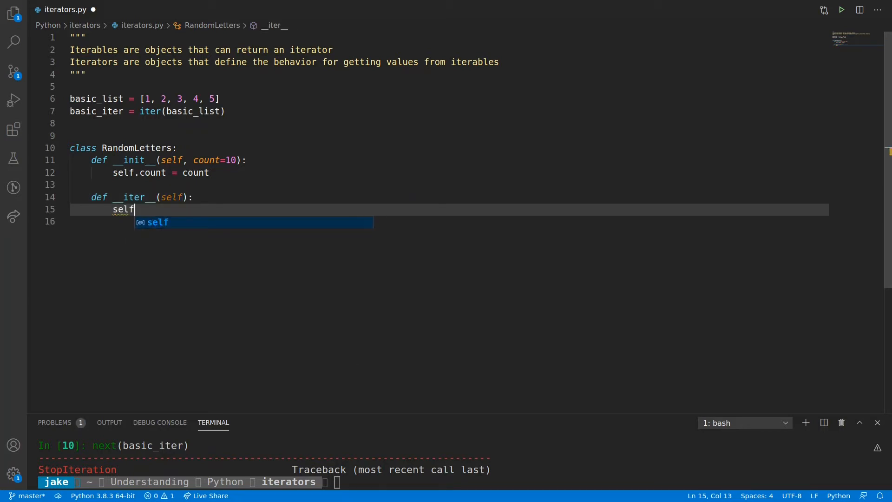
pyautogui.write('.i')
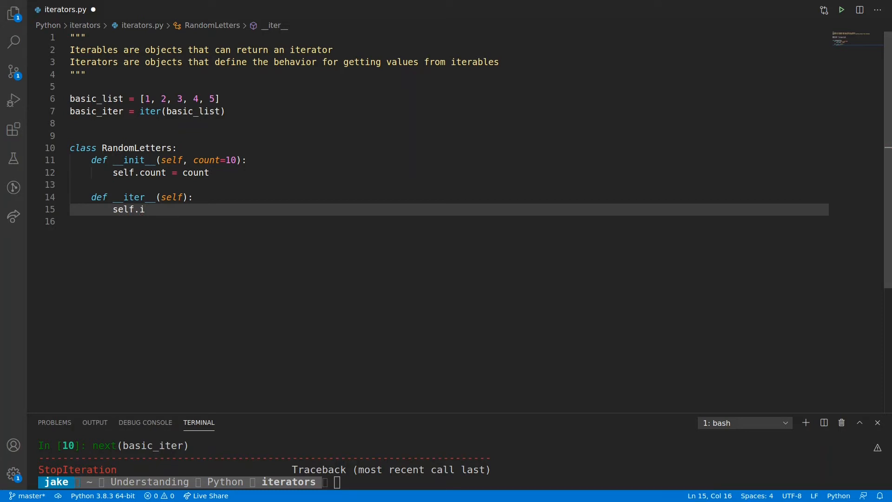
pyautogui.write('= 0')
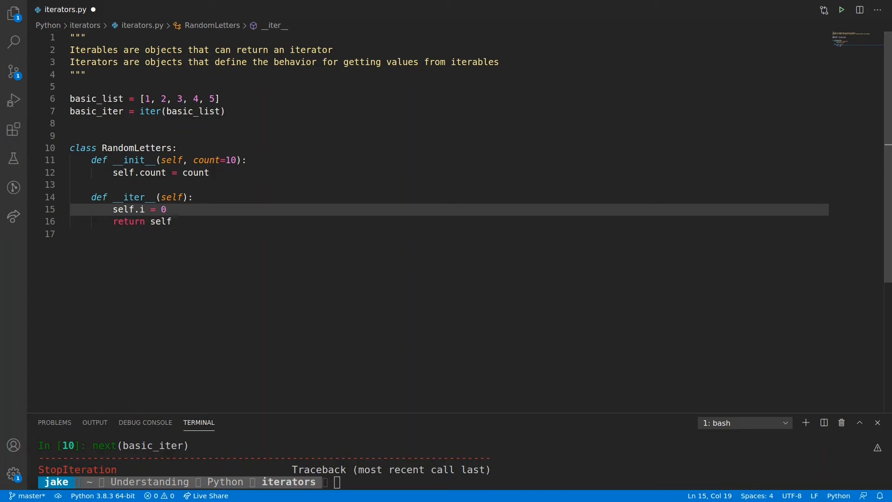
# Insert print("__iter__ called") in __iter__ and move below the method.
pyautogui.doubleClick(122, 209)
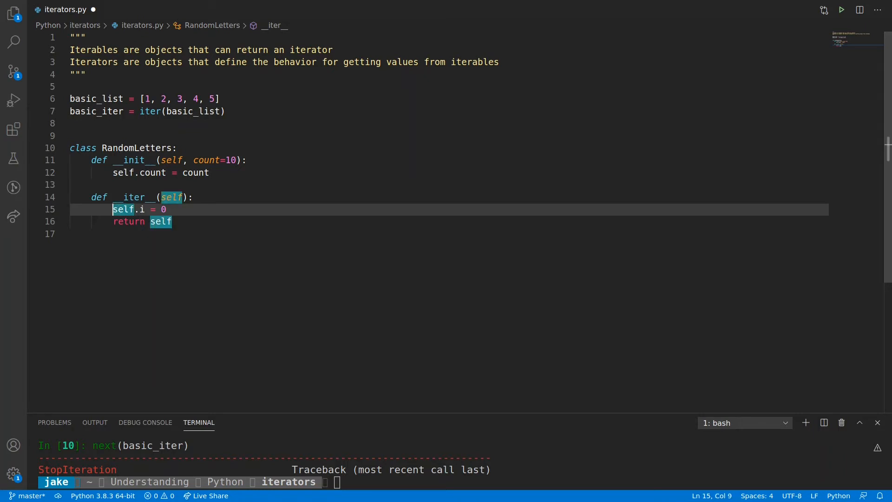
pyautogui.write('print("')
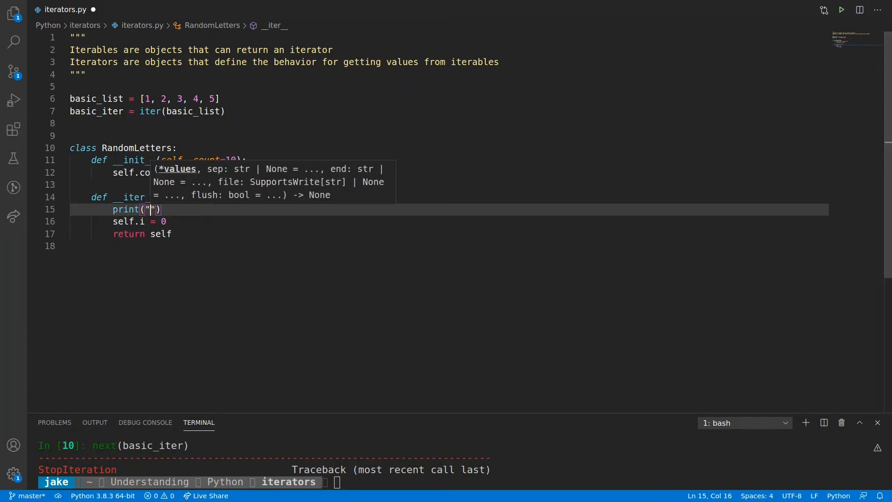
pyautogui.write('__iter__')
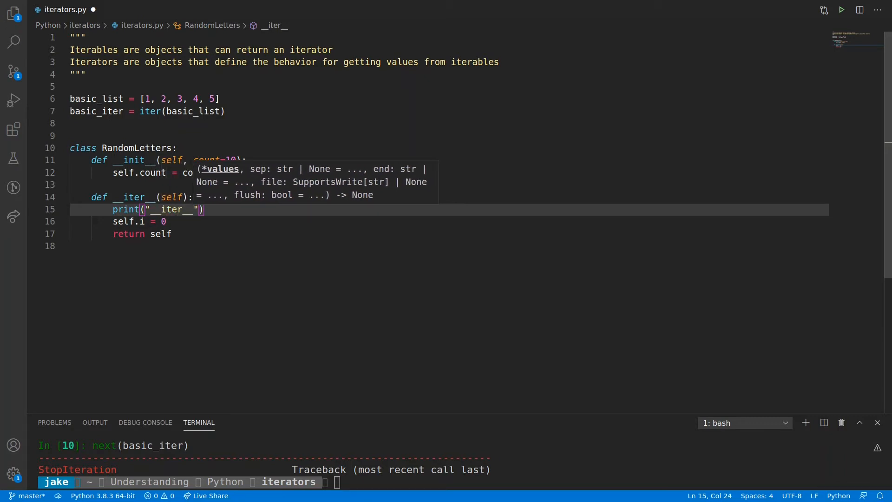
pyautogui.write('called')
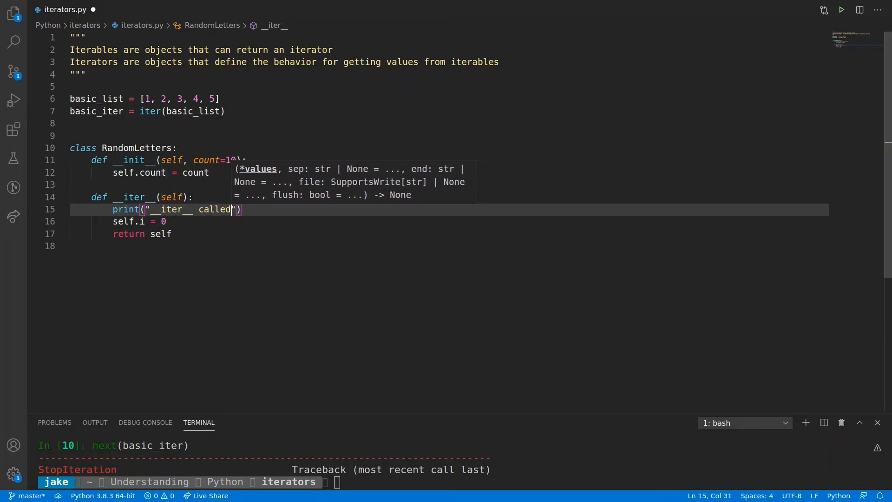
pyautogui.press('Return')
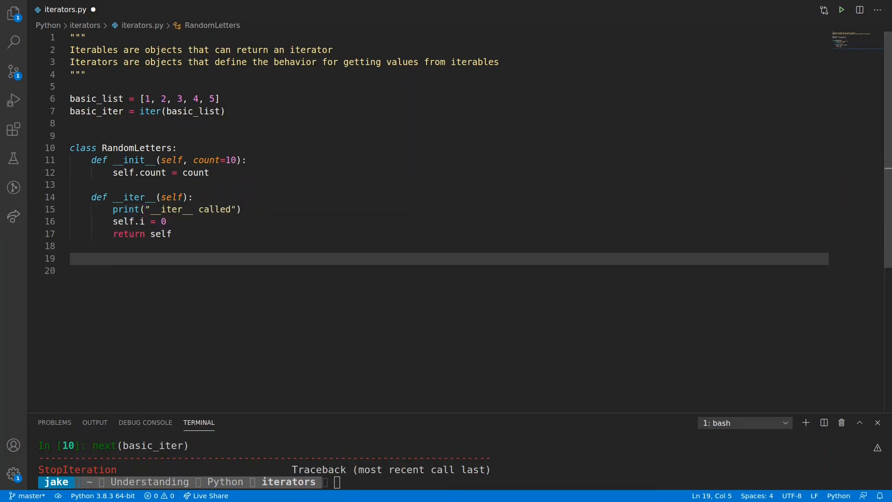
pyautogui.click(91, 258)
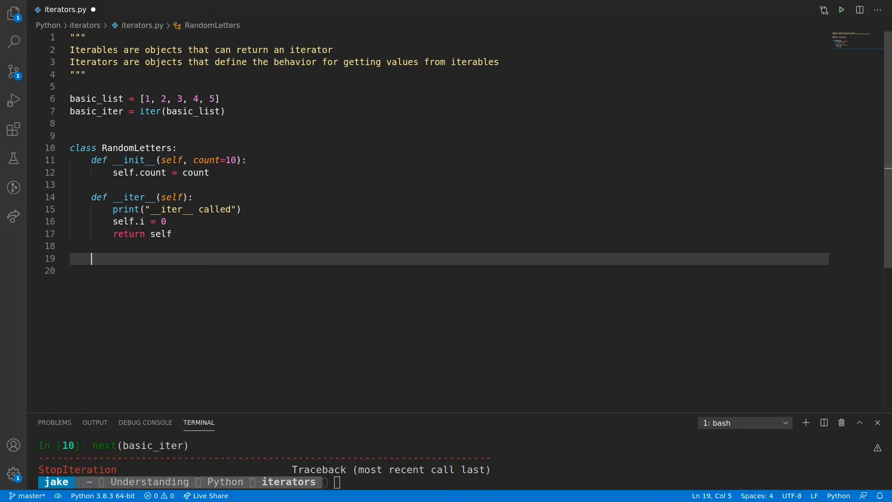
# Write RandomLetters.__next__ printing "__next__ called", incrementing self.i, and beginning its return.
pyautogui.write('def')
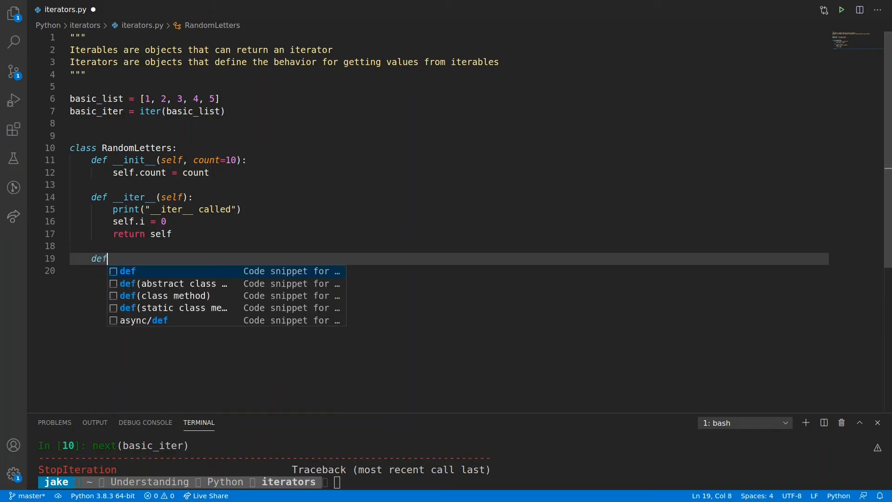
pyautogui.write('__next')
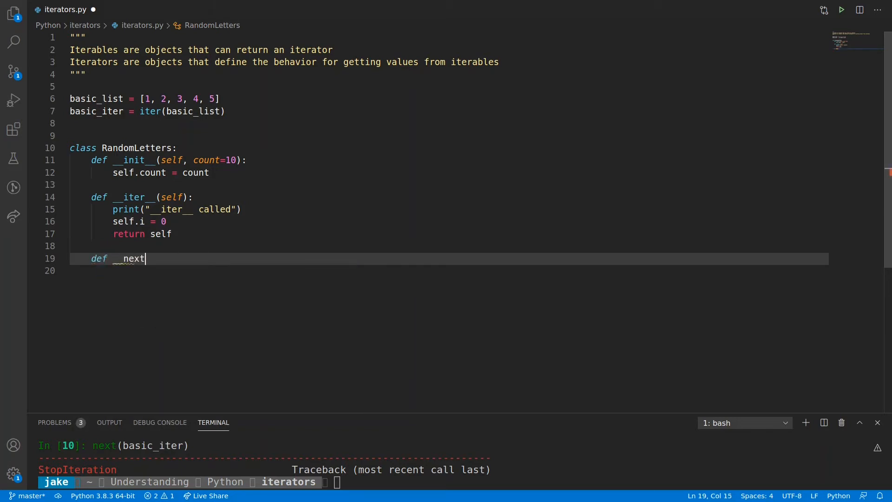
pyautogui.write('__(self):')
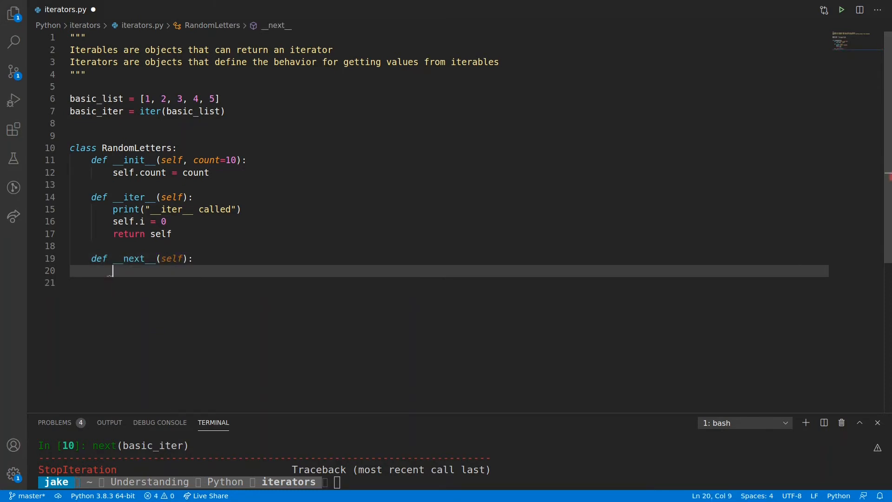
pyautogui.write('print("")')
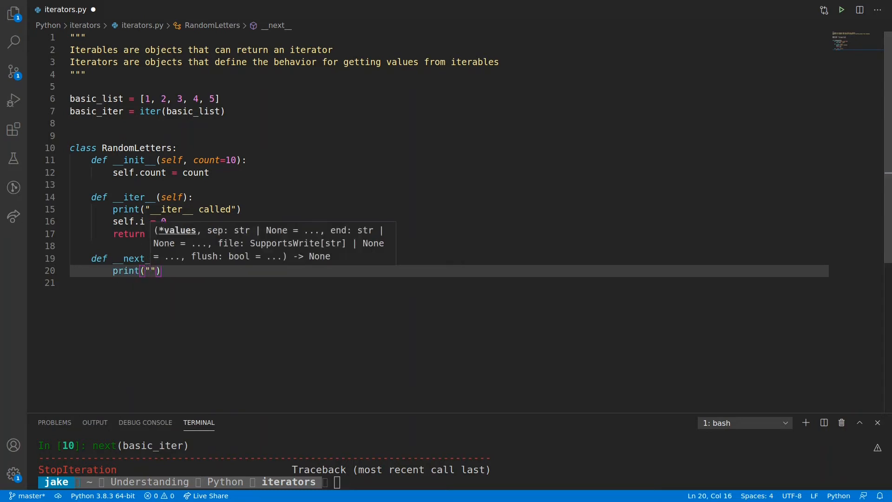
pyautogui.write('__next__ called')
pyautogui.click(449, 282)
pyautogui.write('self.i')
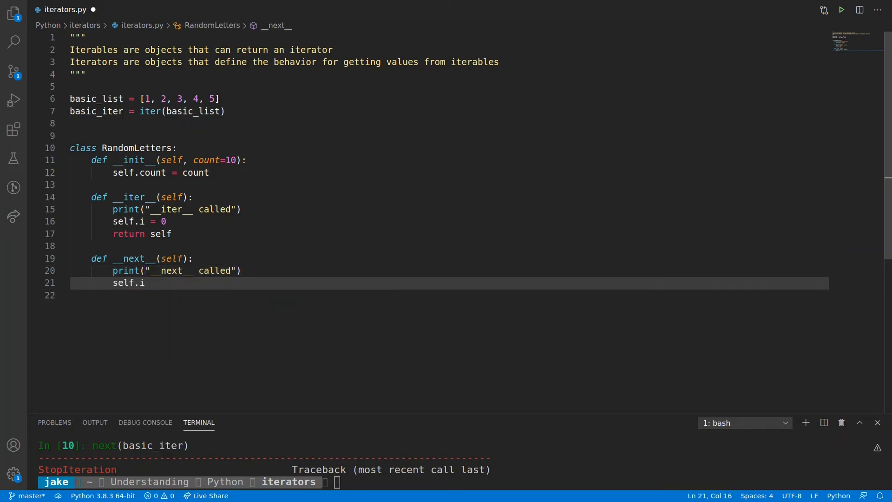
pyautogui.write('+= 1')
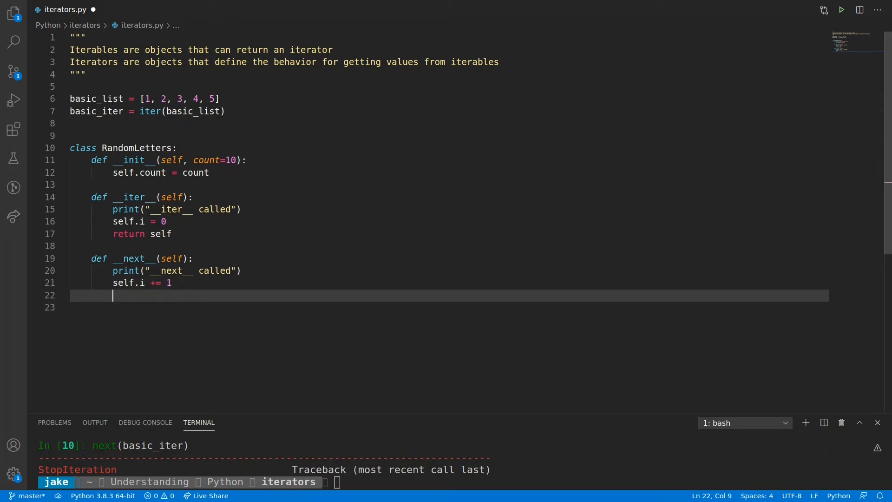
pyautogui.write('return')
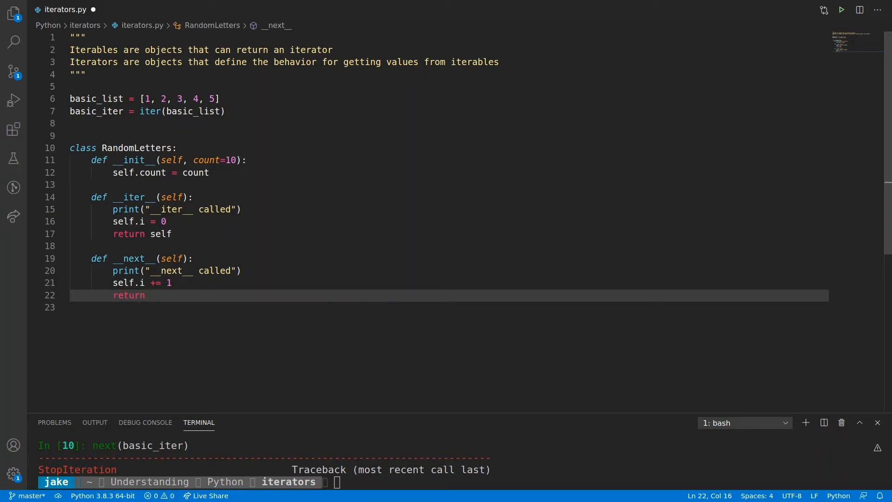
# Add import random and from string import ascii_lowercase just after the docstring.
pyautogui.click(83, 75)
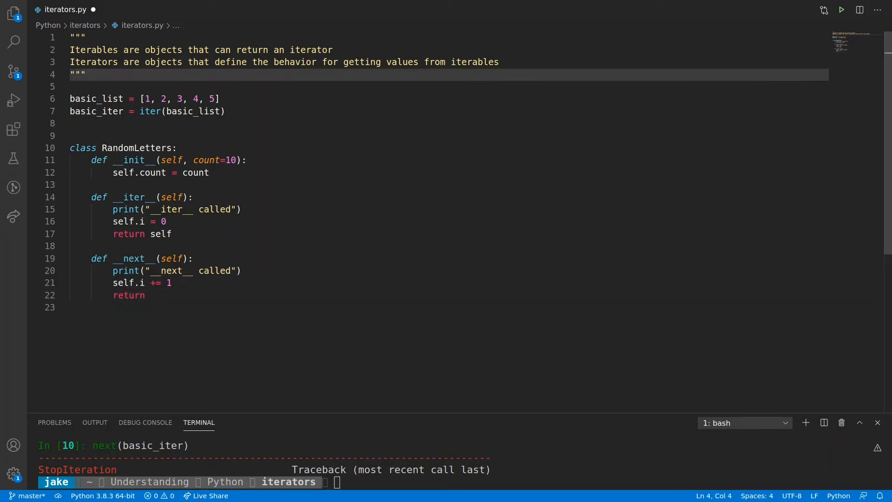
pyautogui.write('import random')
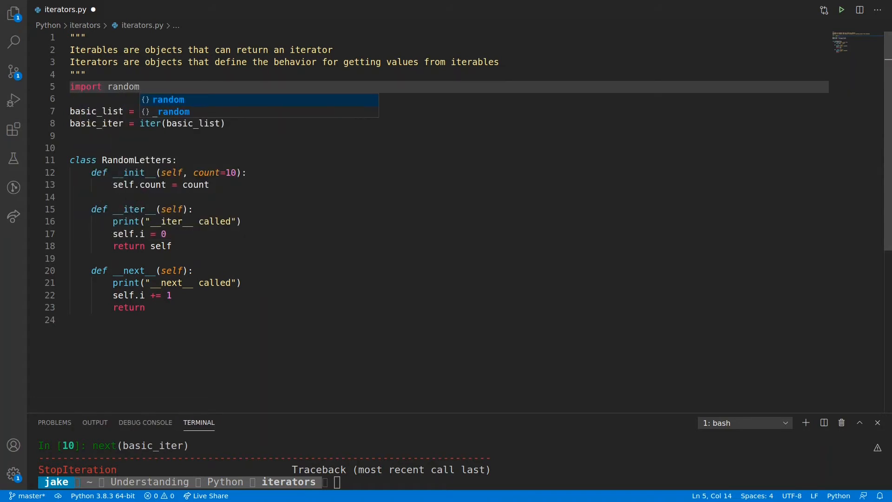
pyautogui.write('fro')
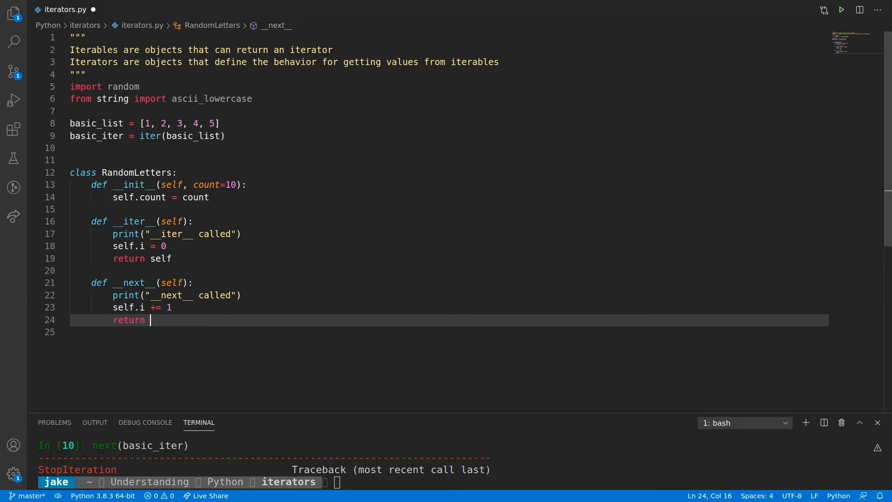
# Finish the return as random.choice(ascii_lowercase) and start a fresh IPython session with the file.
pyautogui.write('ra')
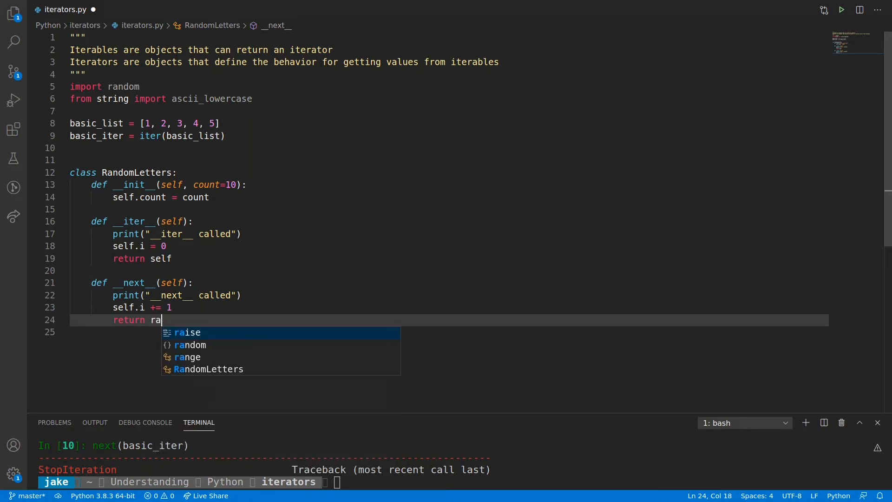
pyautogui.write('ndom.ch')
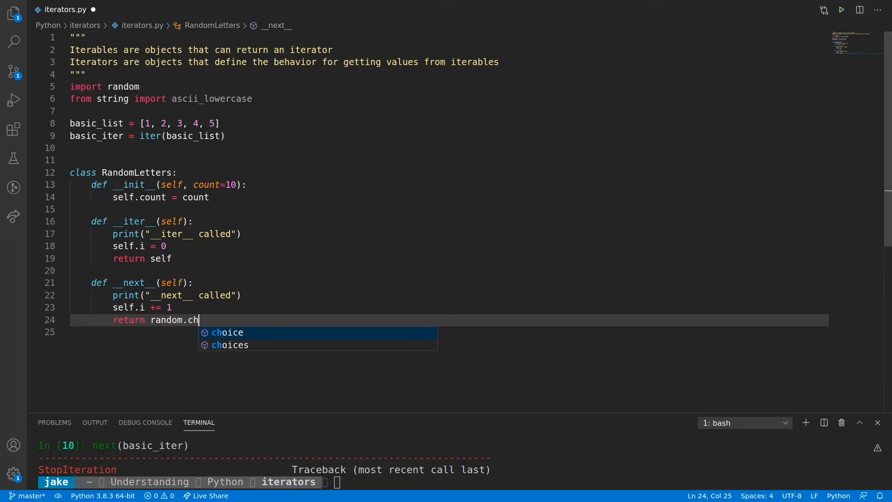
pyautogui.write('oice(as')
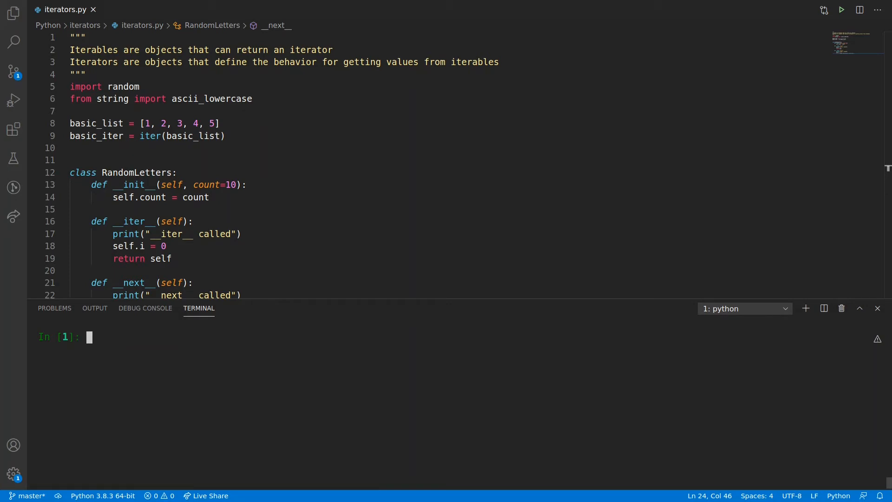
# Run for l in RandomLetters(): print(l) in IPython, then interrupt the endless output with Ctrl+C.
pyautogui.write('for l in')
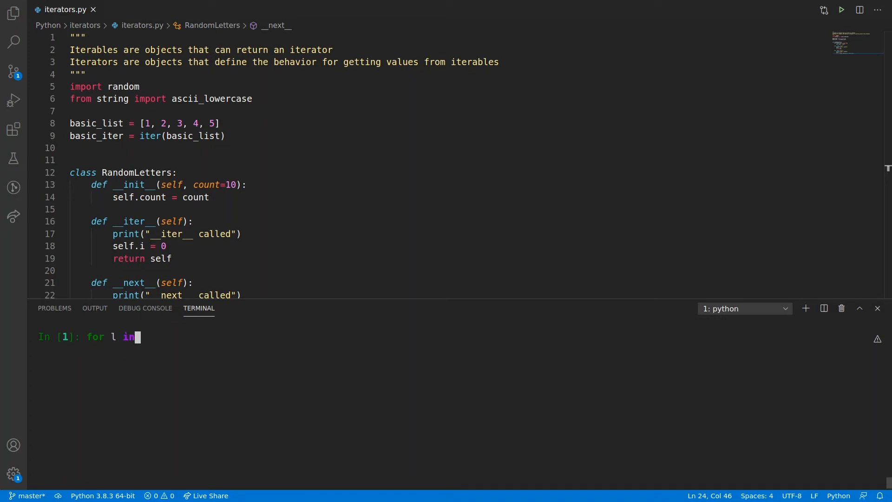
pyautogui.write('RandomLetters():')
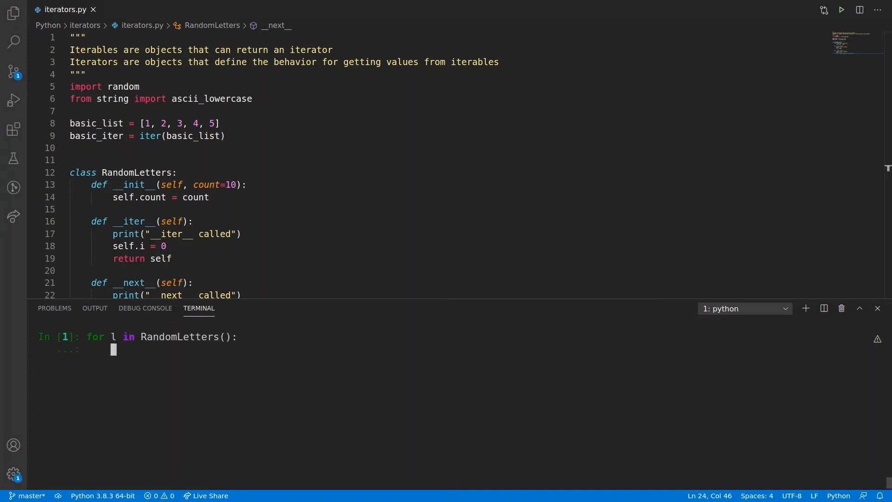
pyautogui.write('print(')
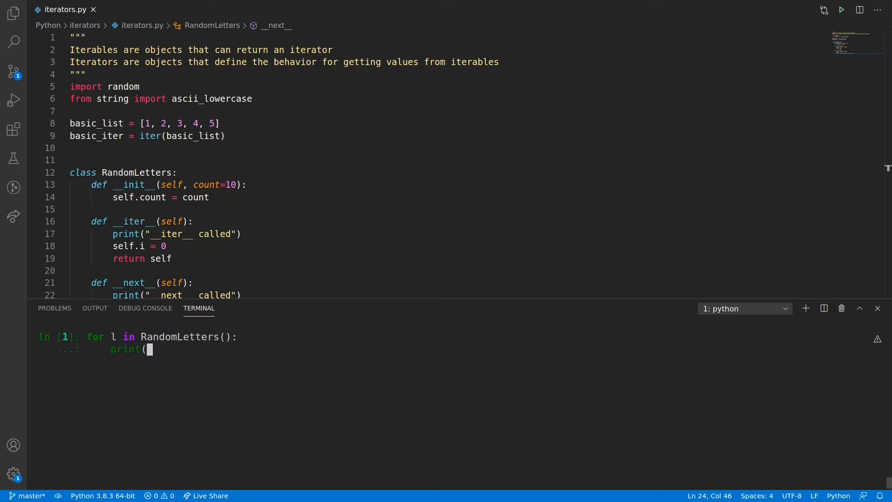
pyautogui.write('l)')
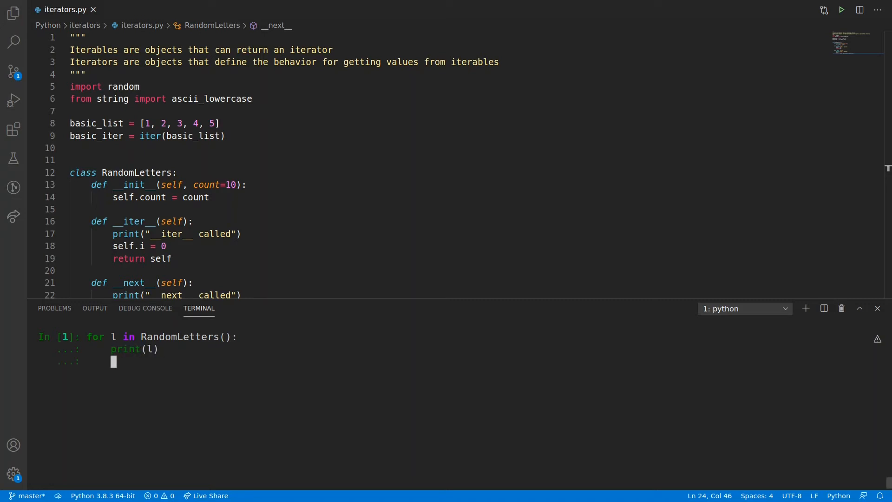
pyautogui.press('Return')
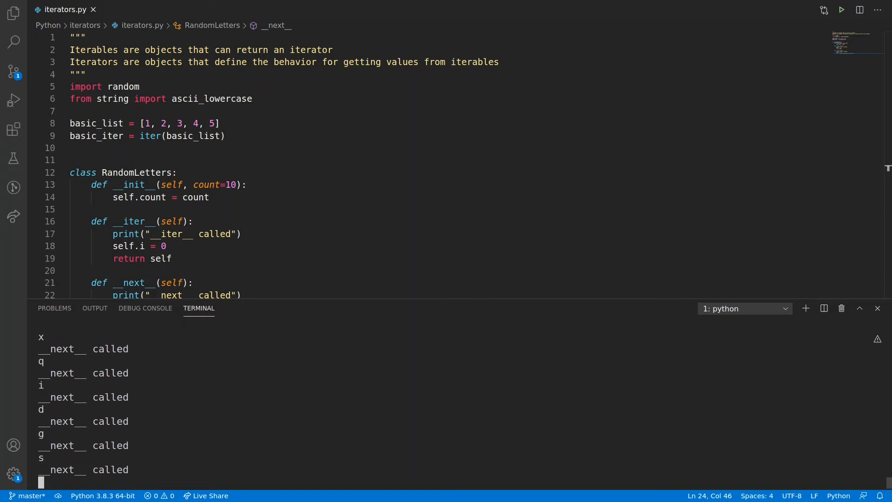
pyautogui.press('ctrl+c')
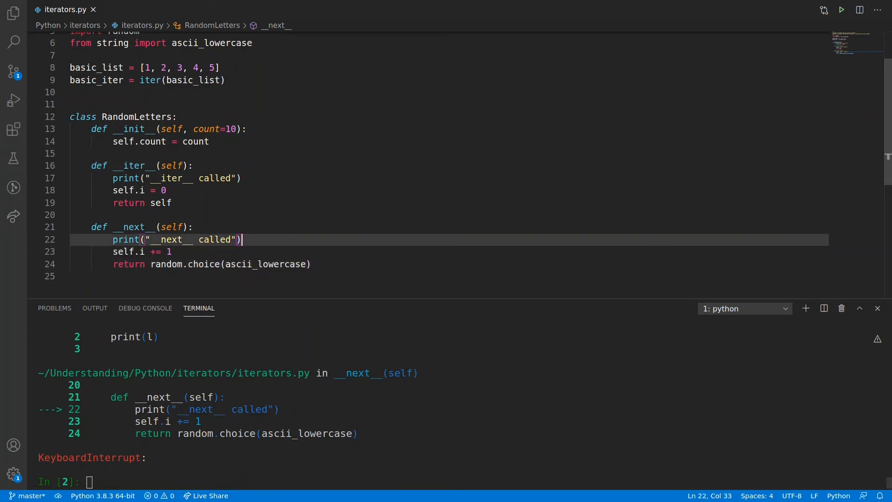
# Guard the return with if self.i < self.count, else raise StopIteration, then exit IPython to restart it.
pyautogui.press('Enter')
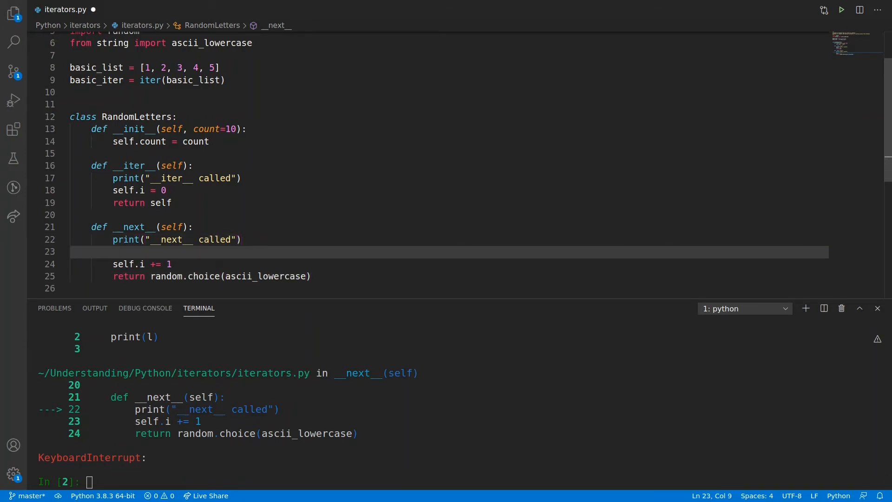
pyautogui.write('if self.i')
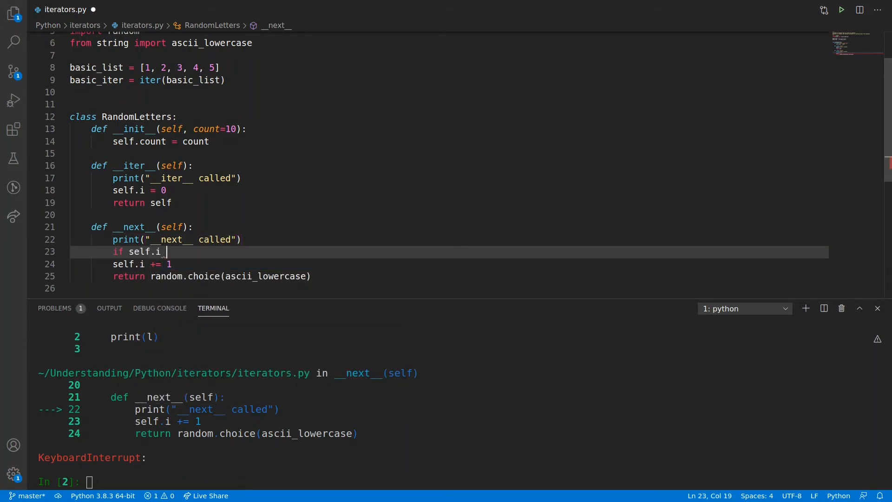
pyautogui.write('< self.count:')
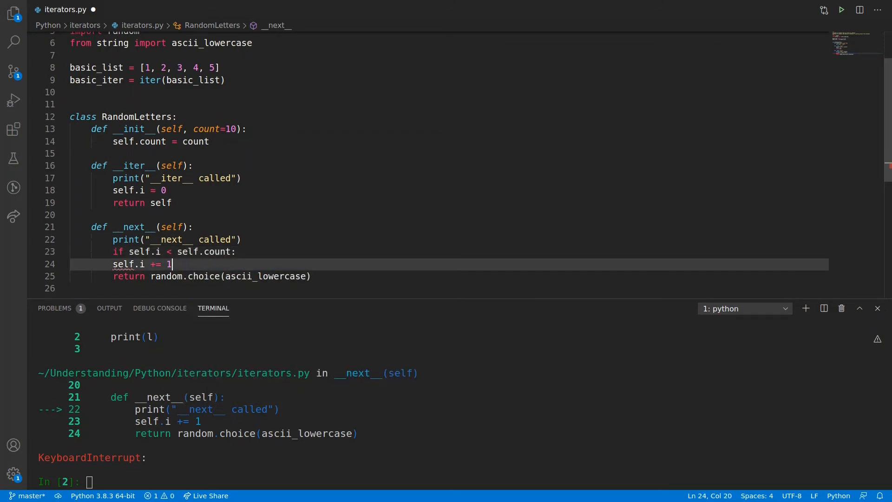
pyautogui.doubleClick(265, 276)
pyautogui.write('else:')
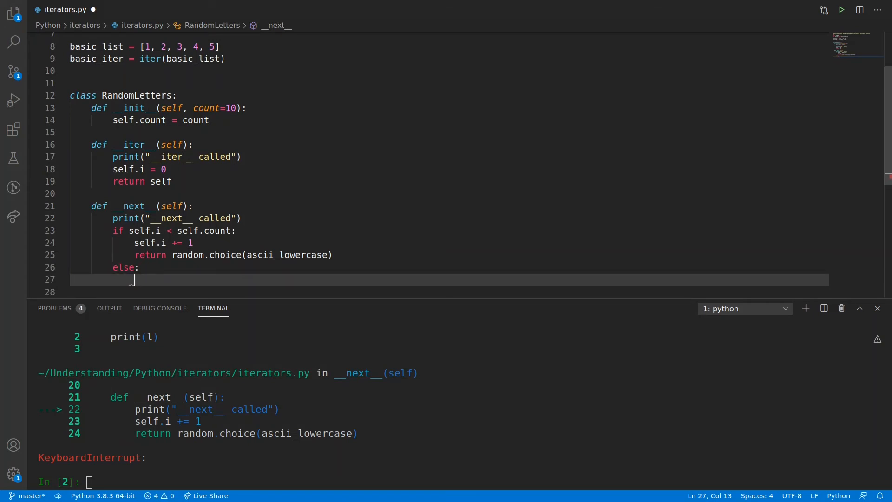
pyautogui.write('raise')
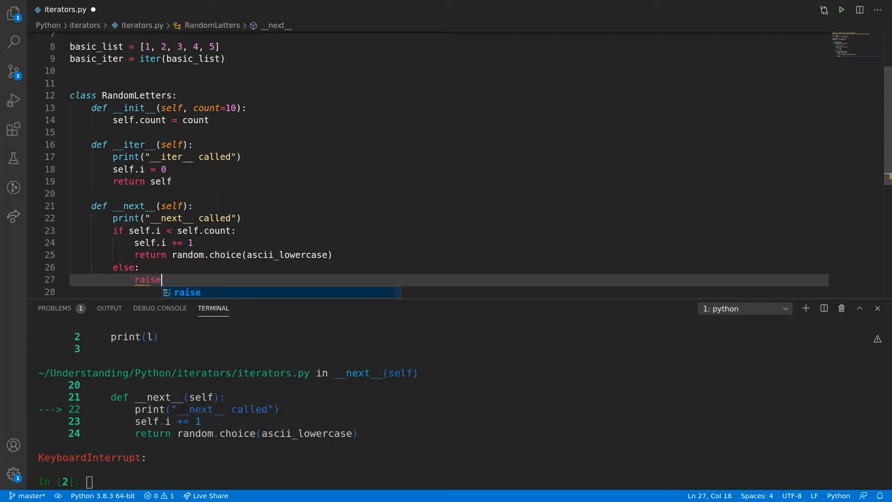
pyautogui.write('StopIteration')
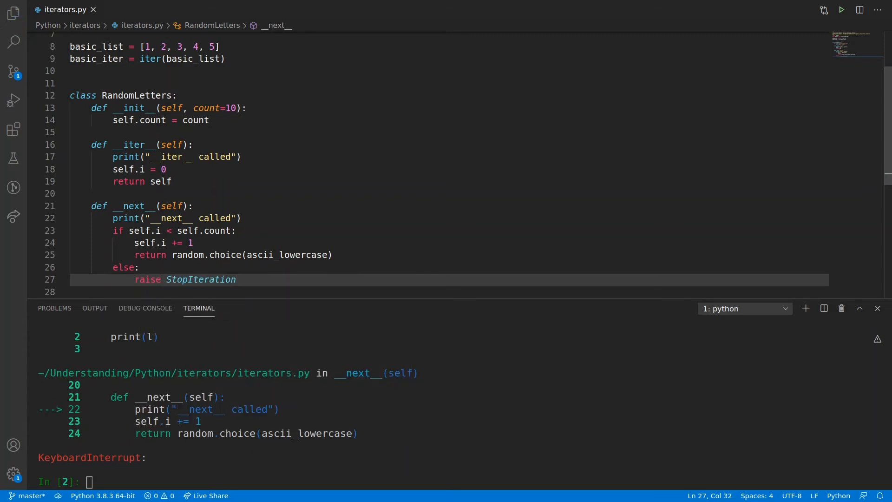
pyautogui.write('exit')
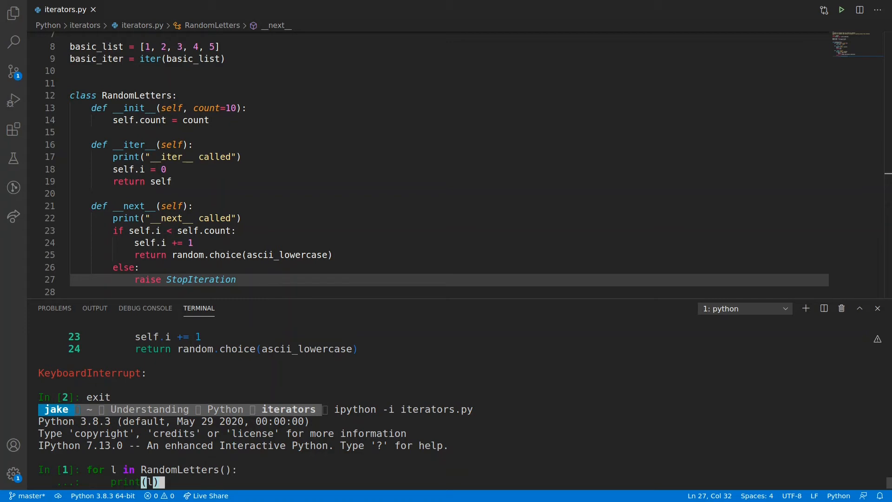
# Run the retyped for loop so it prints ten letters and ends, then select the i < count condition.
pyautogui.press('Return')
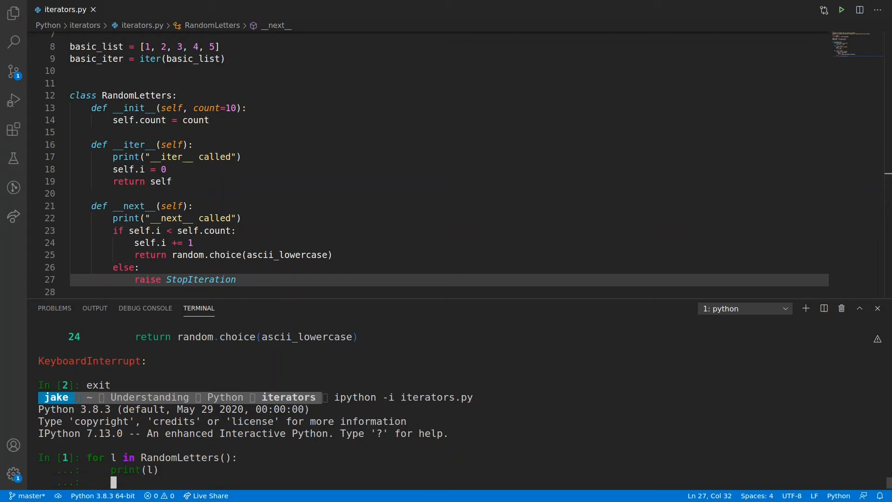
pyautogui.press('Return')
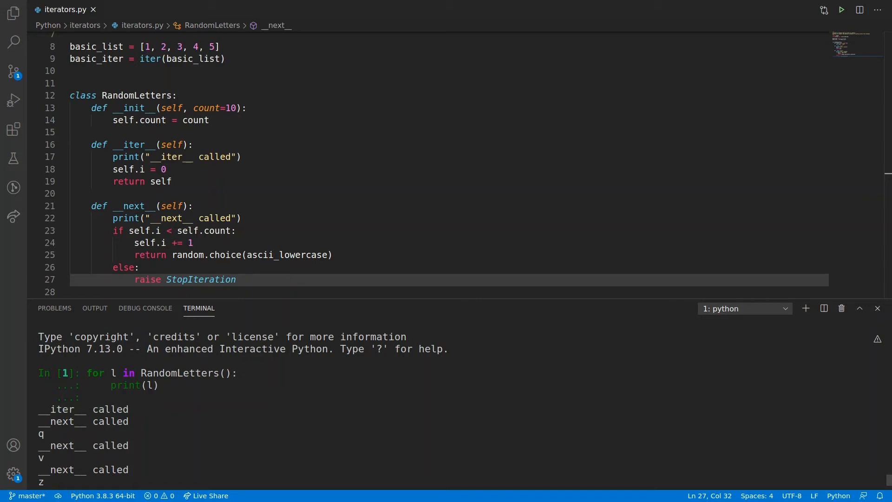
pyautogui.moveTo(134, 144)
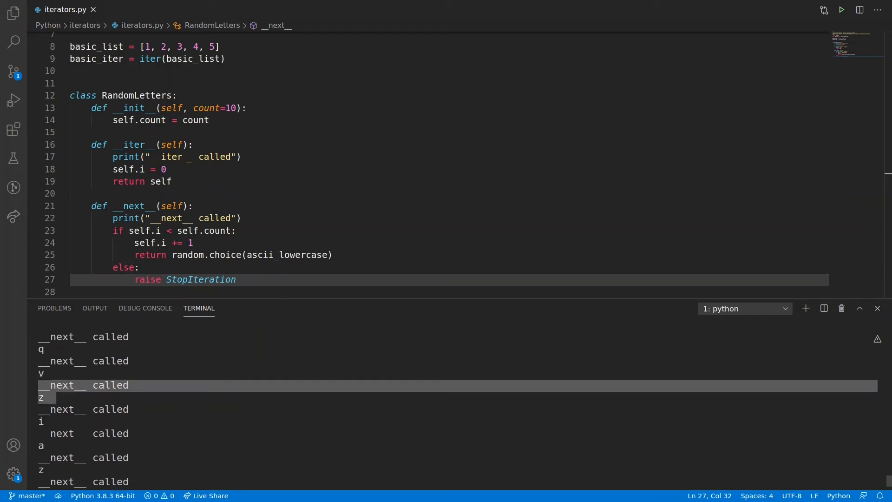
pyautogui.scroll(-3)
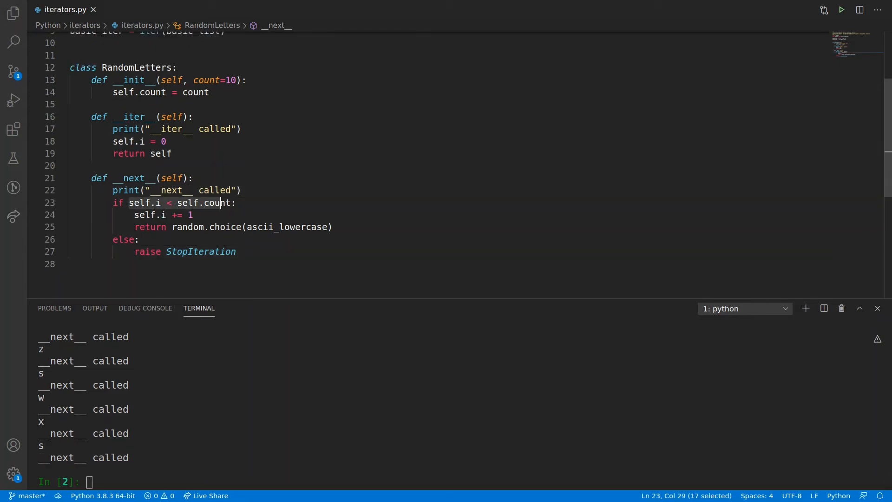
pyautogui.click(236, 202)
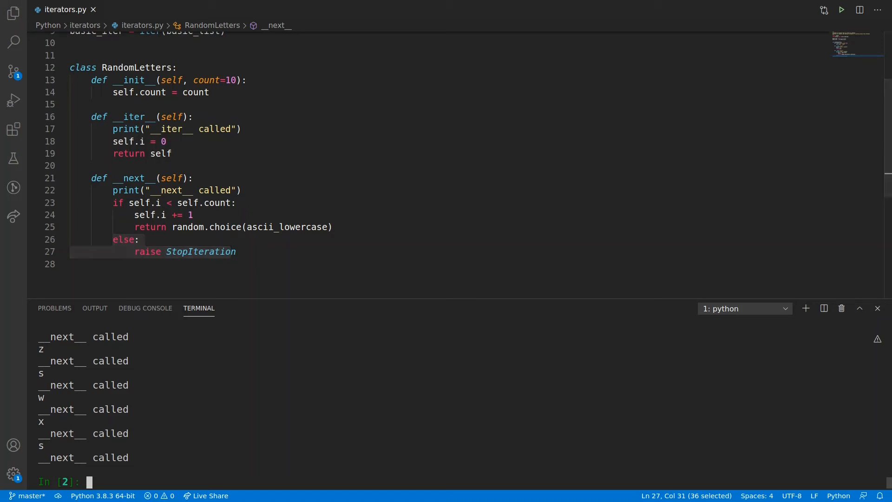
# Evaluate ascii_lowercase at the IPython prompt to show the full lowercase alphabet.
pyautogui.write('ascii_lowercase')
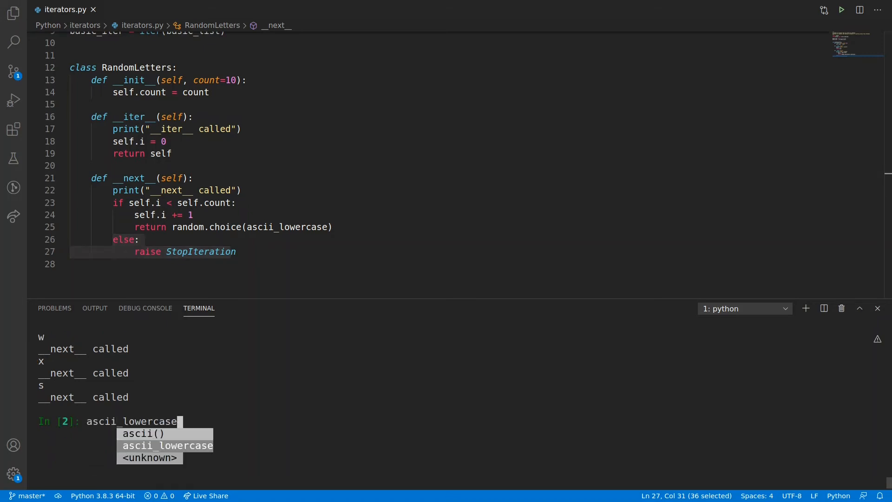
pyautogui.press('Return')
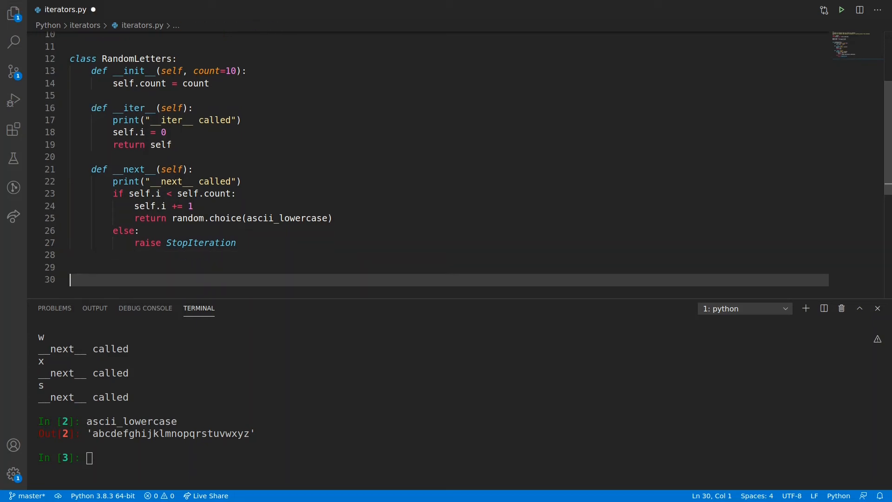
# Define class RandomPoints with __init__(l_bound=0, u_bound=100, count=10) storing the bounds and count.
pyautogui.write('class RandomPoints:')
pyautogui.write('def __init__(self, ')
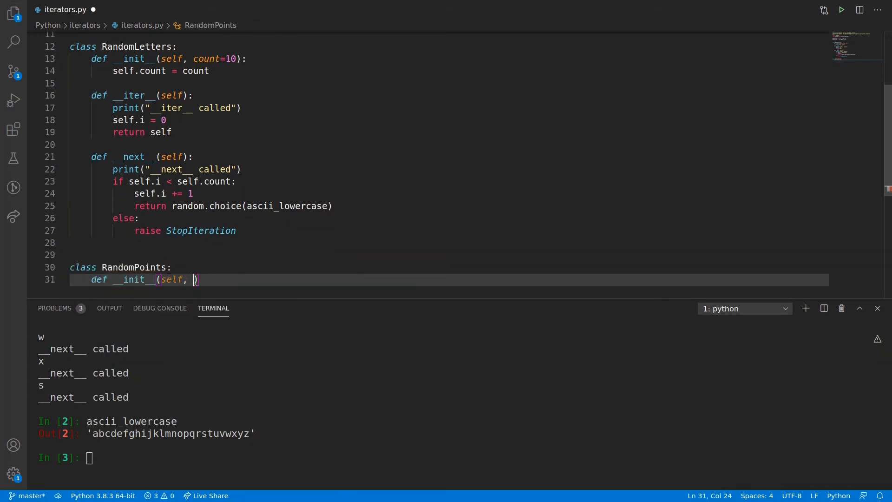
pyautogui.write('l_bound, u_bound')
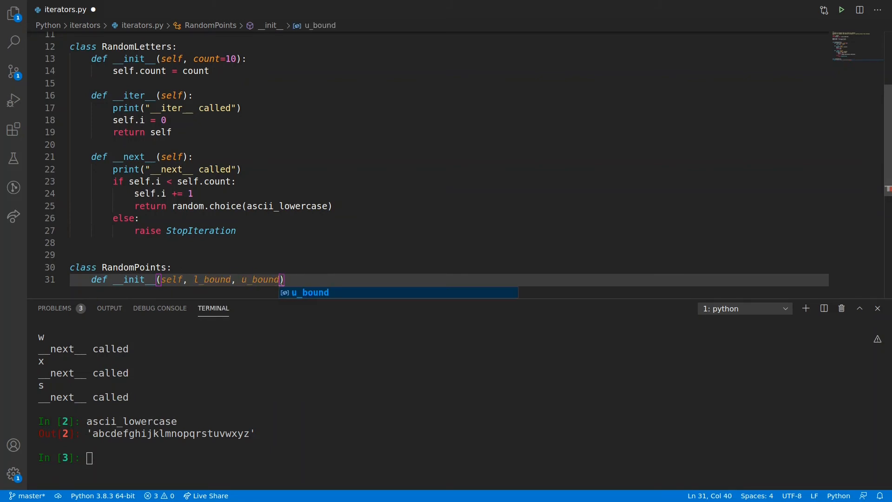
pyautogui.write('=100, count=10')
pyautogui.write('self.')
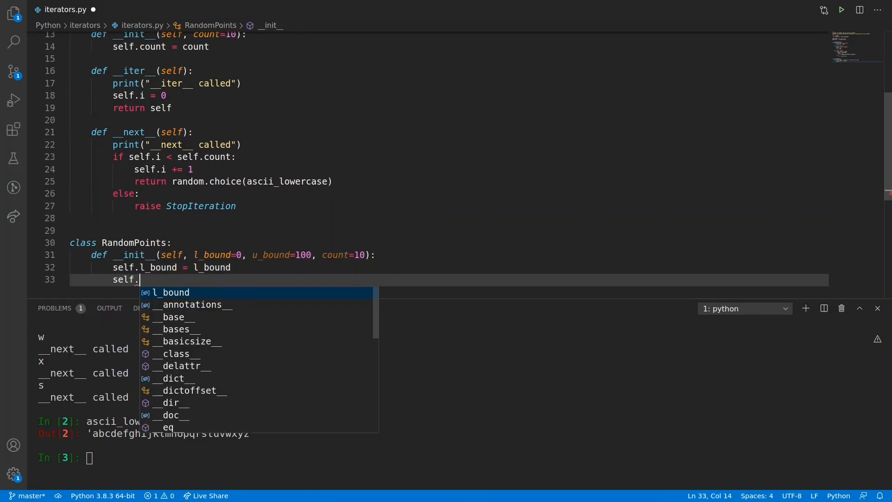
pyautogui.write('u_bound = u_bound')
pyautogui.write('return self')
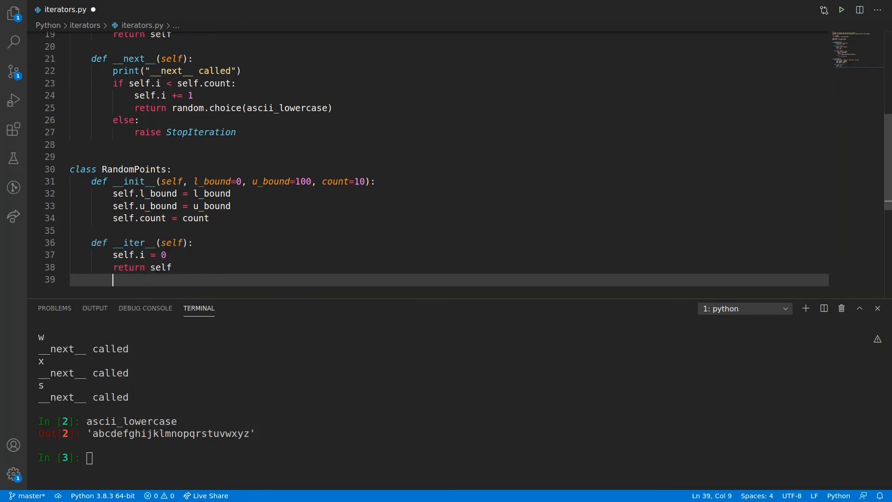
# Write RandomPoints.__next__ returning a tuple of randint(self.l_bound, self.u_bound) values or raising StopIteration.
pyautogui.write('def __next__(self):')
pyautogui.write('random.randint')
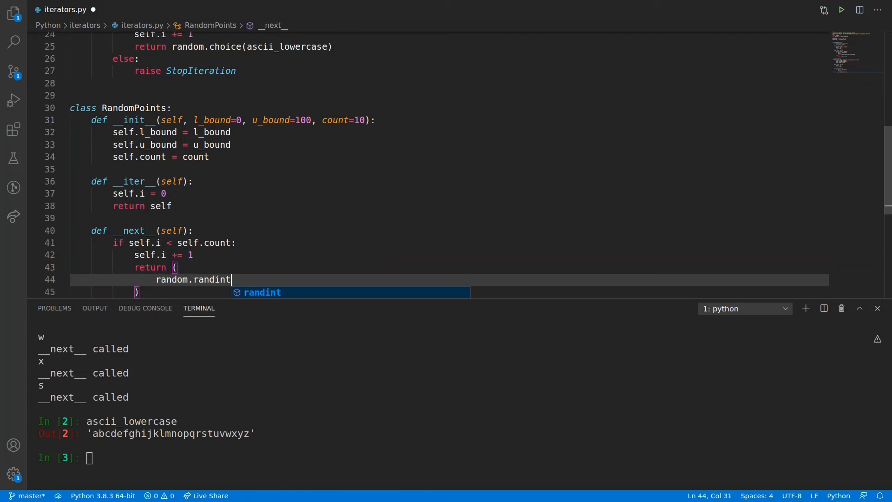
pyautogui.write('(self.l_bound, self.u_bound),')
pyautogui.write('random.rand')
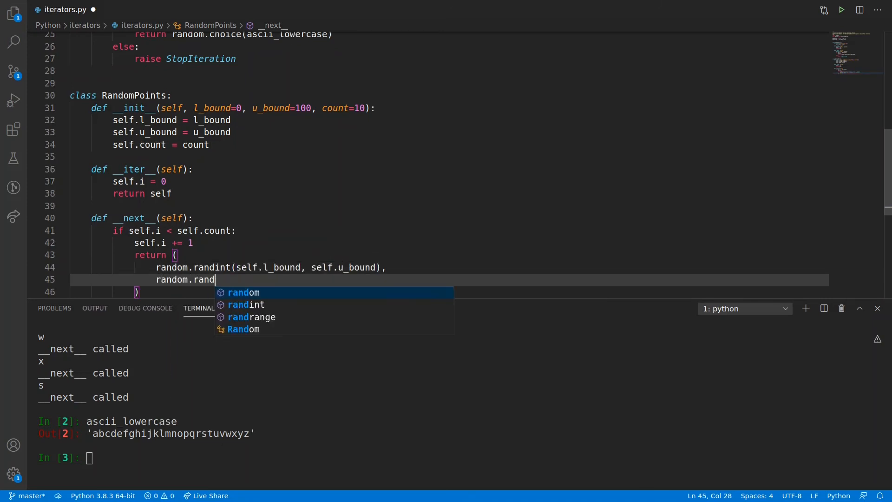
pyautogui.write('int(self.l_bound, self.u_bound')
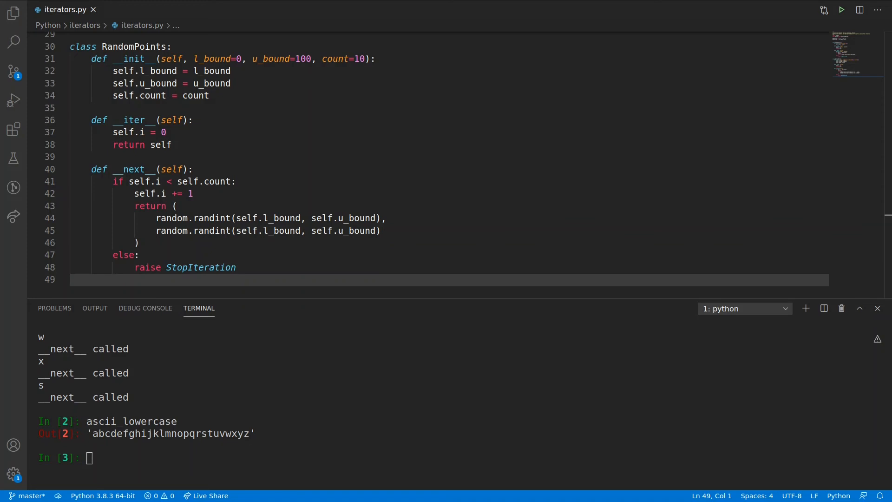
# Exit IPython and relaunch it with ipython -i iterators.py.
pyautogui.click(89, 457)
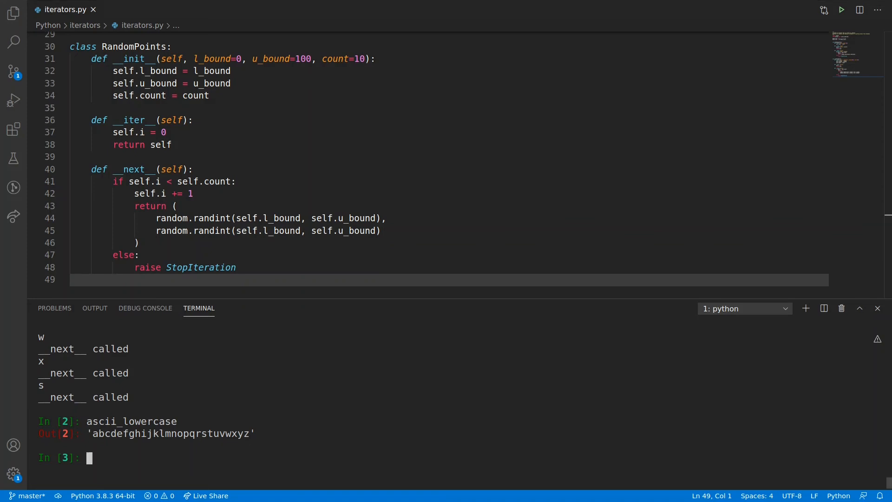
pyautogui.write('exit')
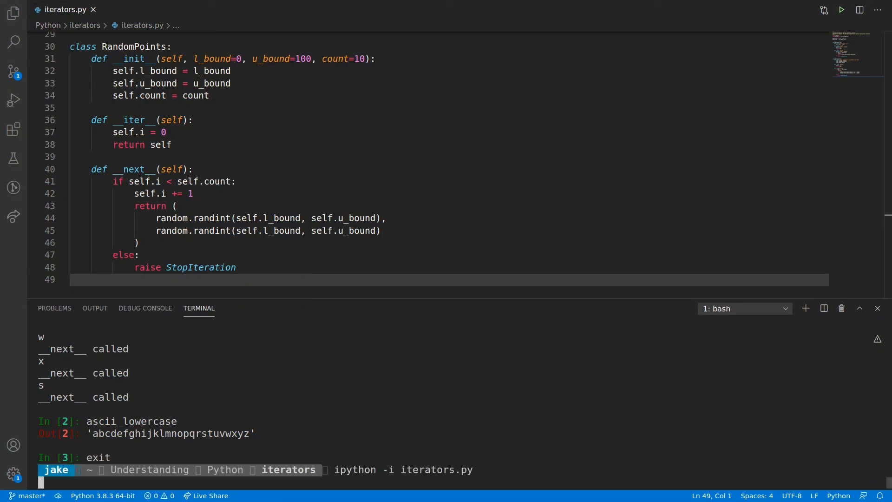
pyautogui.press('Return')
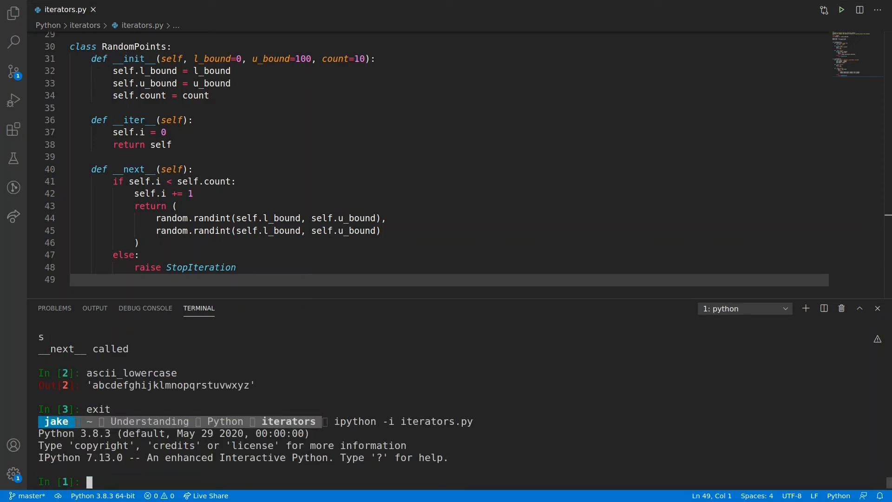
# Run for x, y in RandomPoints(): print(f"{x=}, {y=}") to print ten random coordinate pairs.
pyautogui.write('for x')
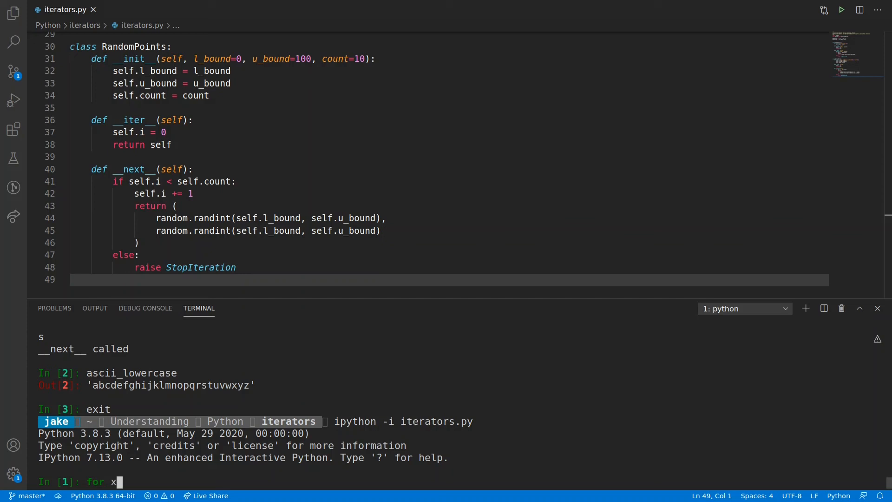
pyautogui.write(', y in')
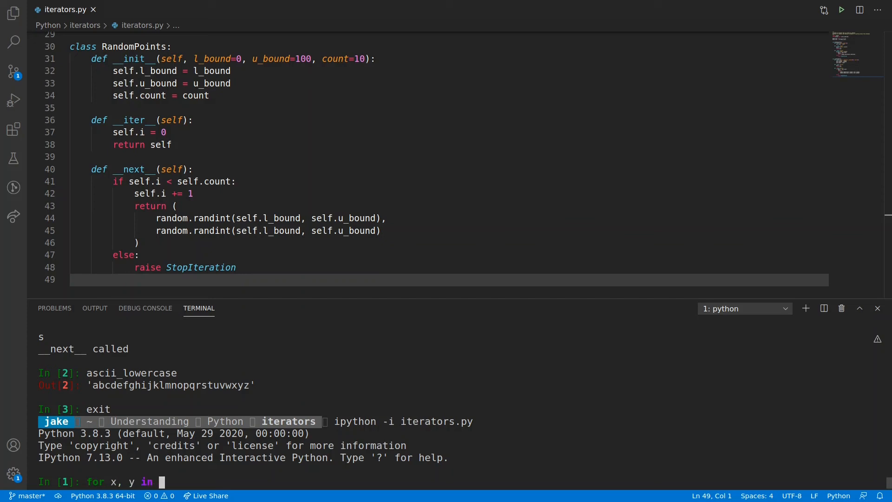
pyautogui.write('RandomPoints():')
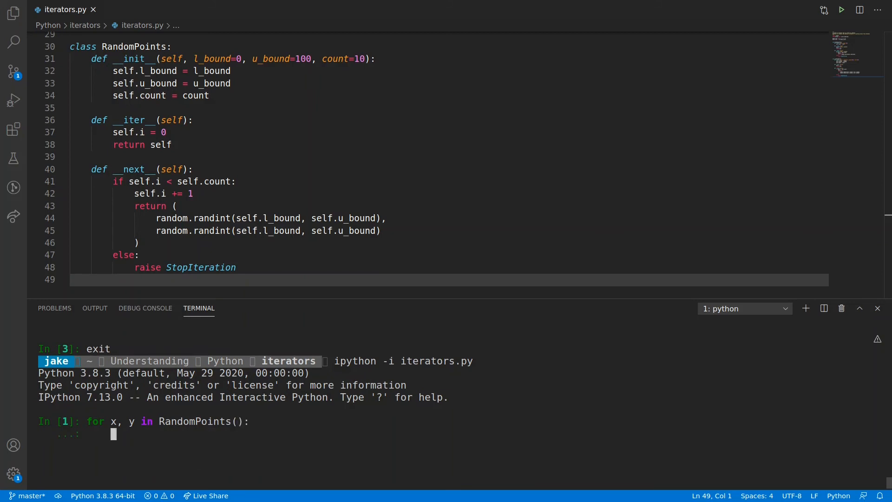
pyautogui.write('print(')
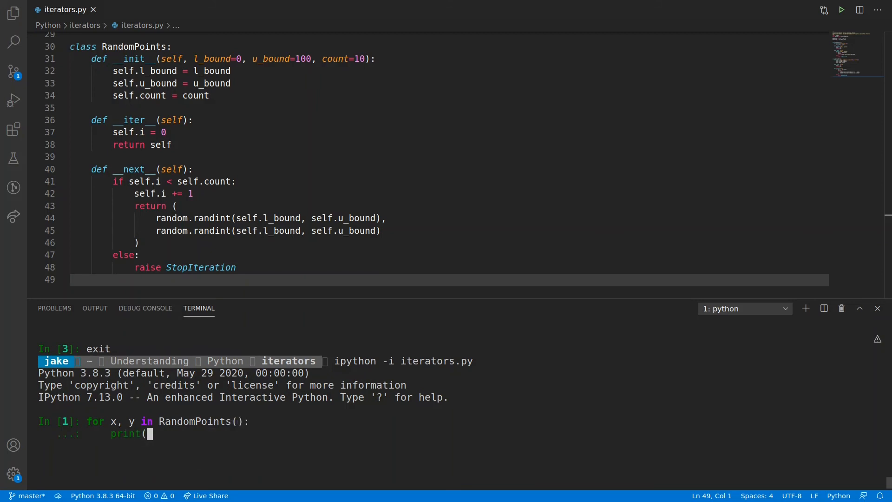
pyautogui.write('f"{')
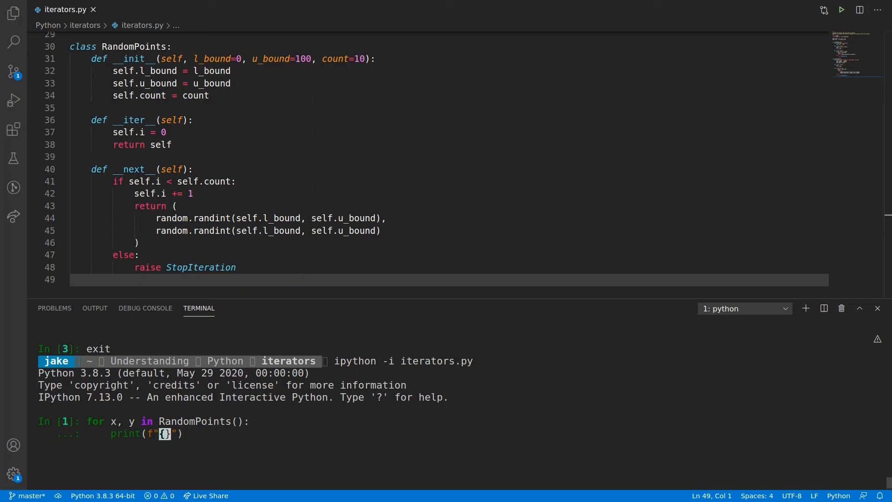
pyautogui.write('x=}, {')
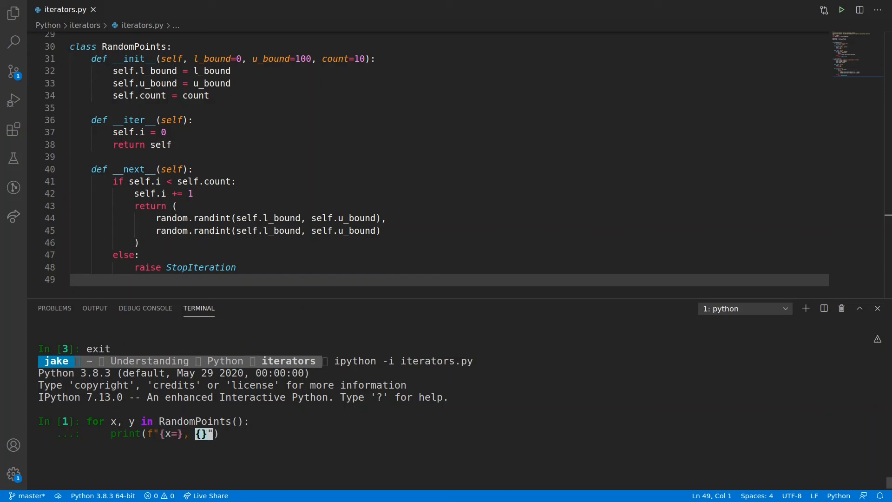
pyautogui.write('y=')
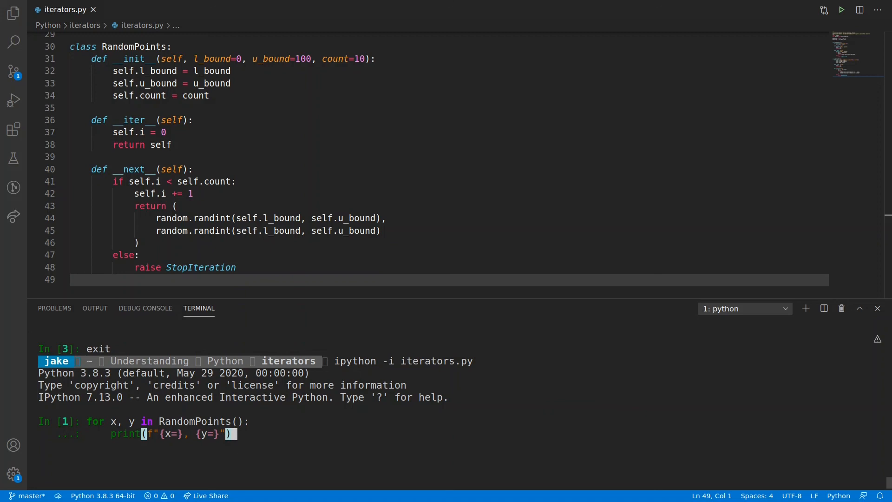
pyautogui.press('Return')
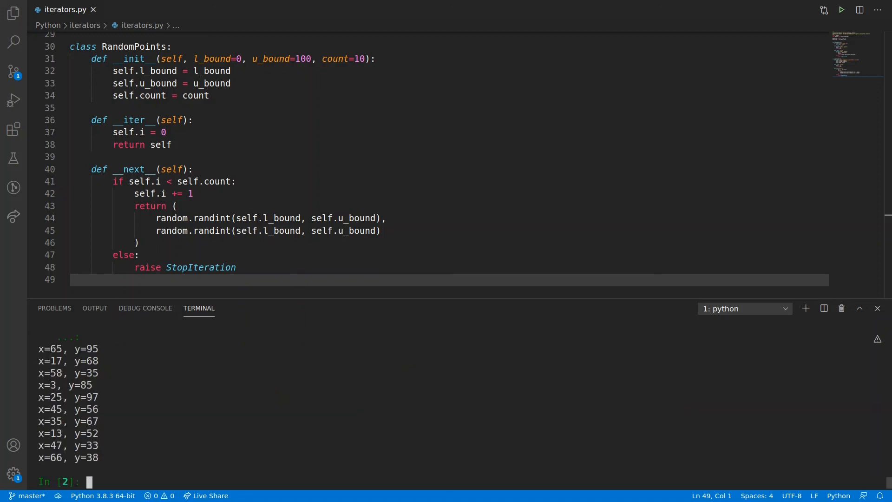